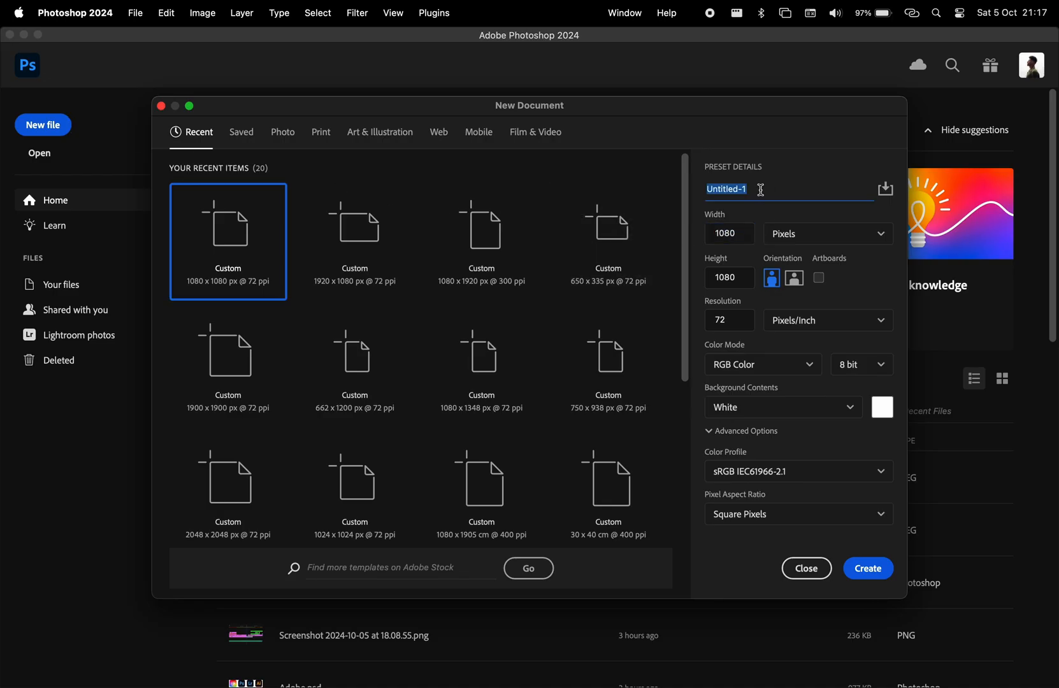
Step: Create a 1080×1080 'Ink Bleed Effect' document, invert it to black, and place the rider photo
{"action": "type", "text": "Ink Bleed Effect"}
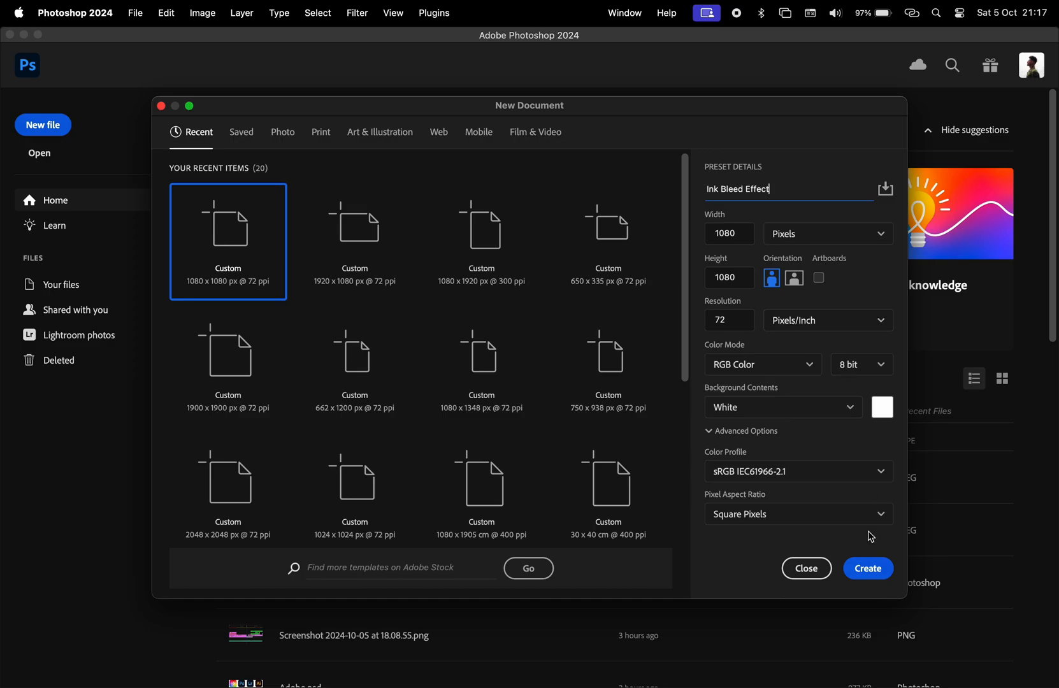
{"action": "left_click", "coordinate": [868, 568]}
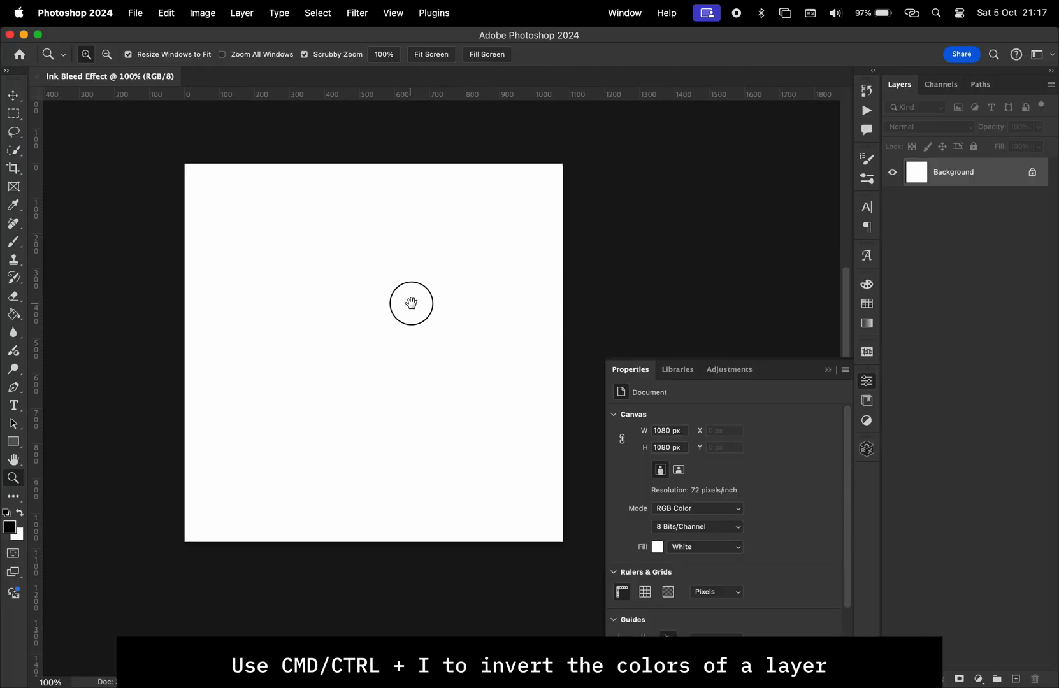
{"action": "key", "text": "cmd+i"}
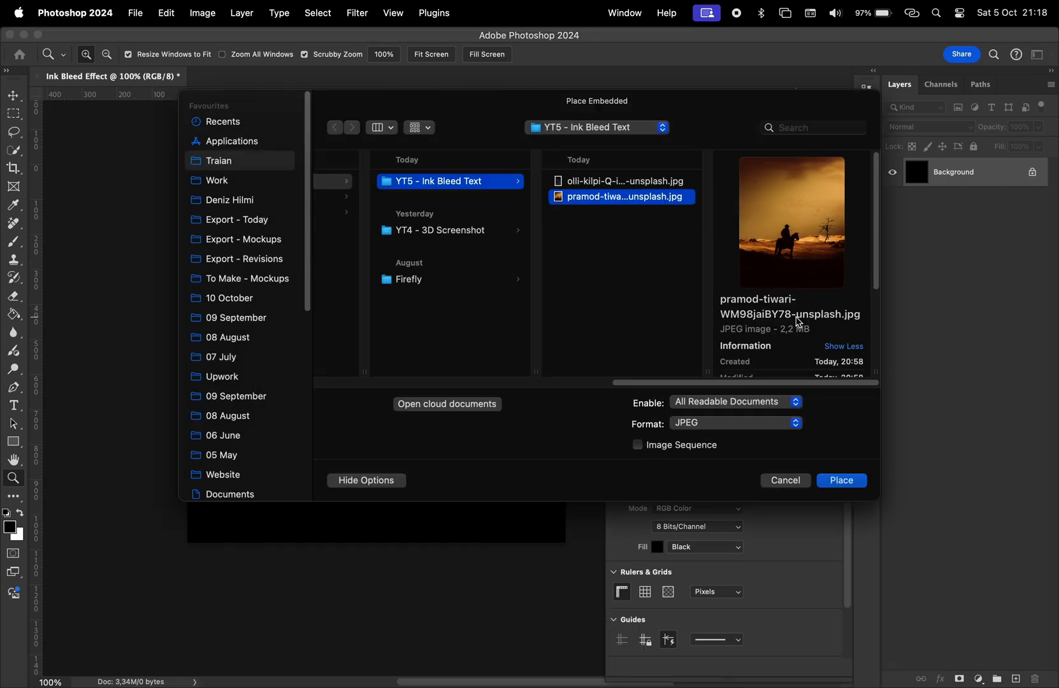
{"action": "mouse_move", "coordinate": [846, 459]}
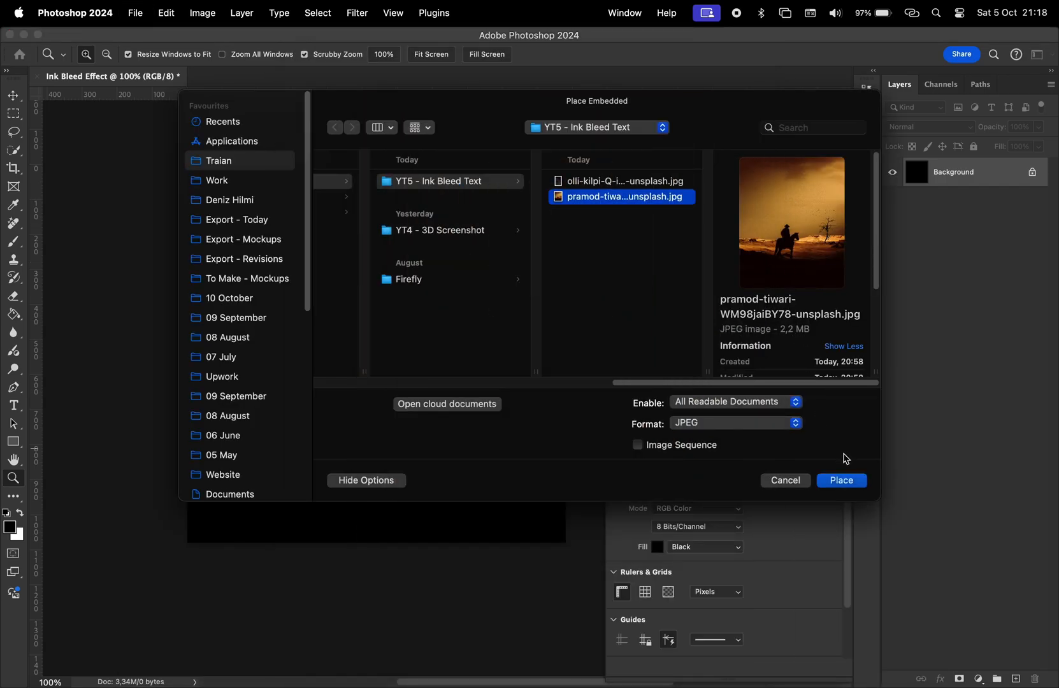
{"action": "left_click", "coordinate": [841, 481]}
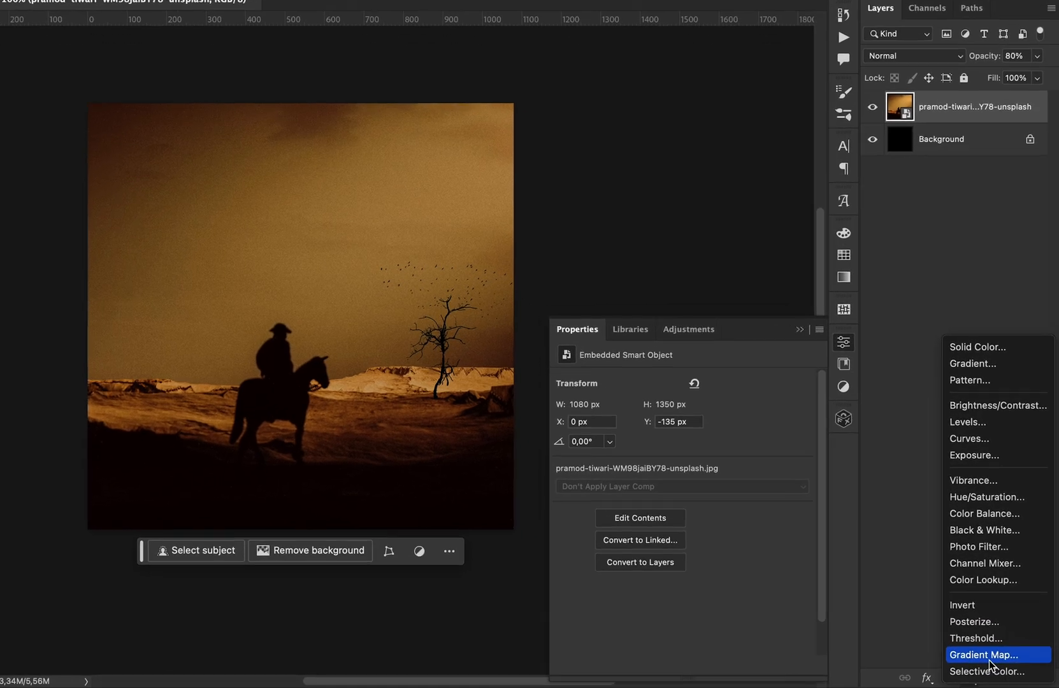
Step: Add a pink-to-orange Gradient Map and type 'BEYOND REACH - BOUND BY DESTINY' in Helvetica Neue Bold
{"action": "left_click", "coordinate": [984, 655]}
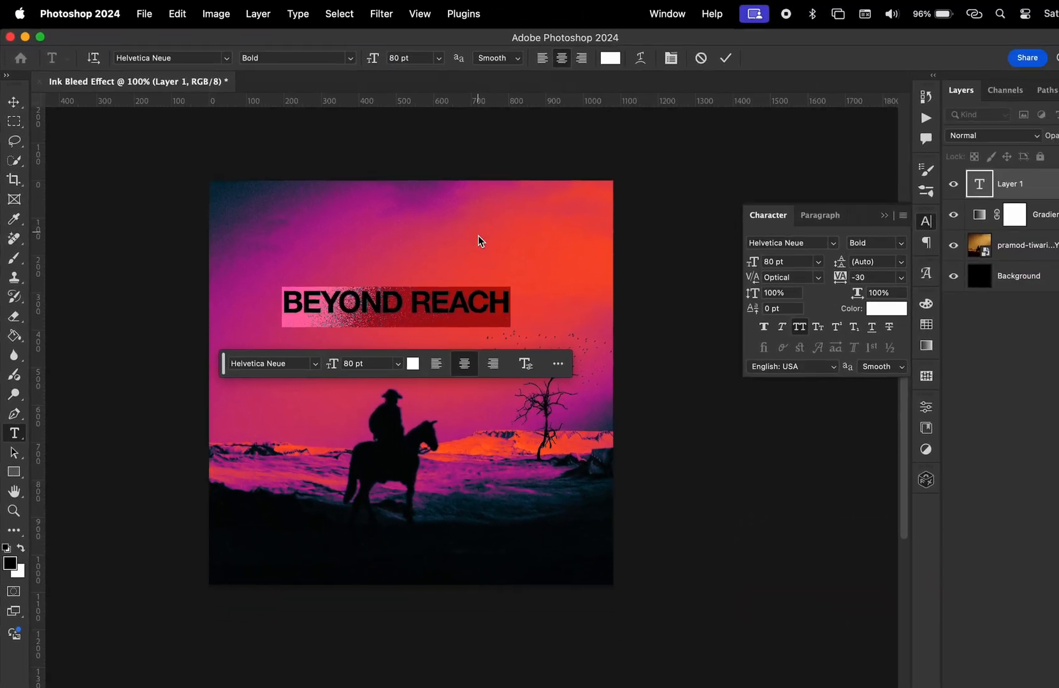
{"action": "type", "text": ", BOUND BY DESTINY"}
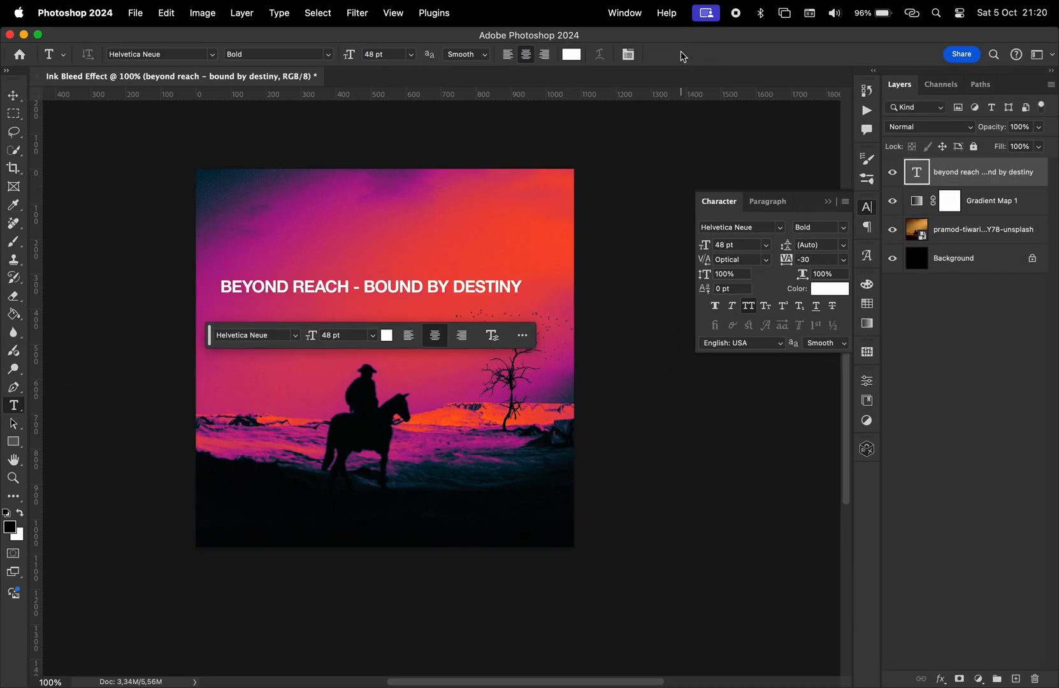
{"action": "left_click", "coordinate": [12, 95]}
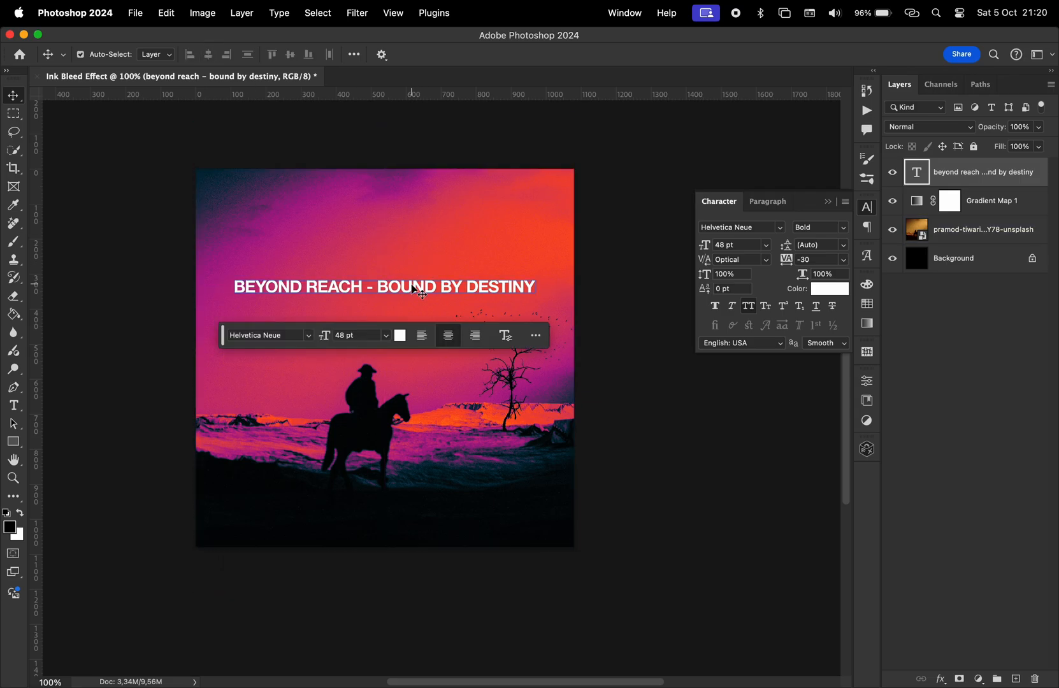
Step: Apply Gaussian Blur, then Unsharp Mask at 500% and radius 1000, to the subtitle
{"action": "left_click", "coordinate": [357, 12]}
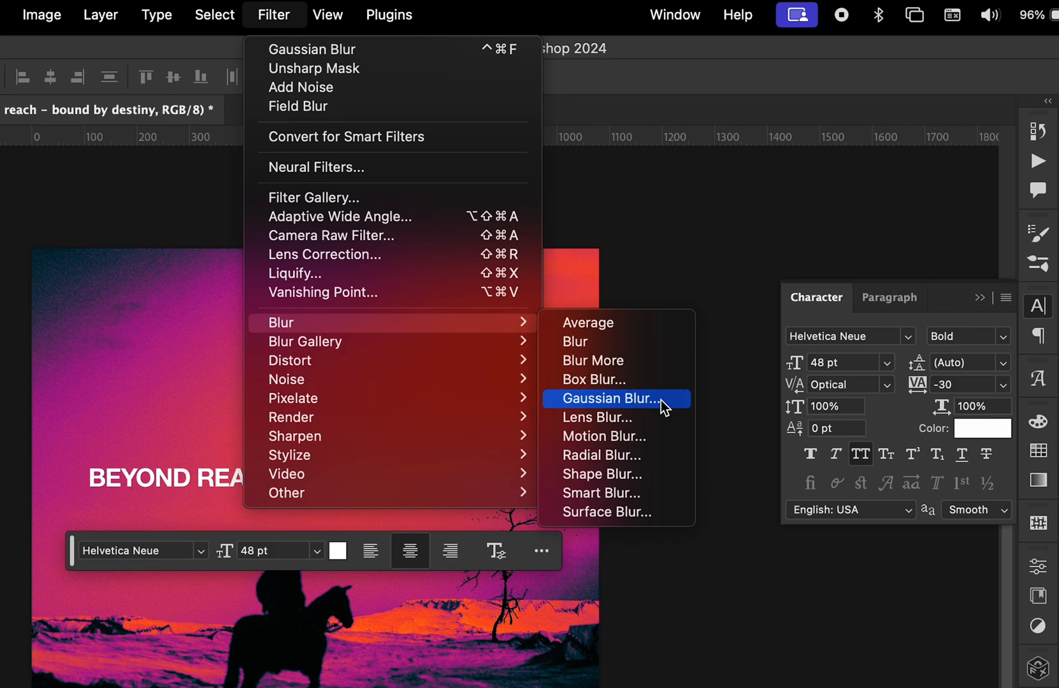
{"action": "left_click", "coordinate": [611, 398]}
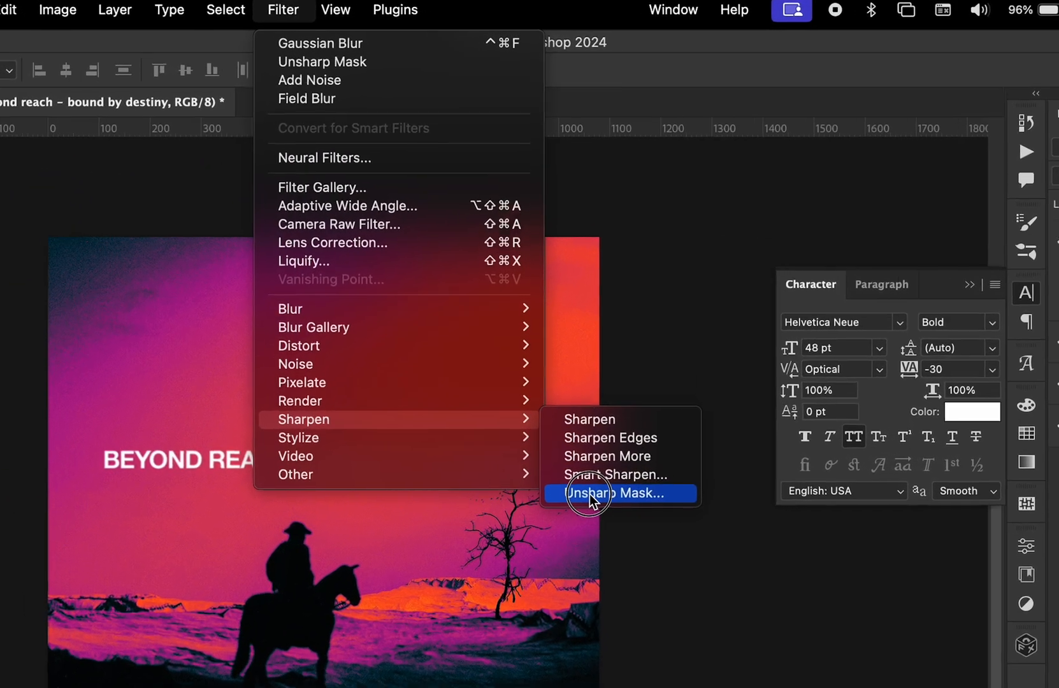
{"action": "left_click", "coordinate": [619, 493]}
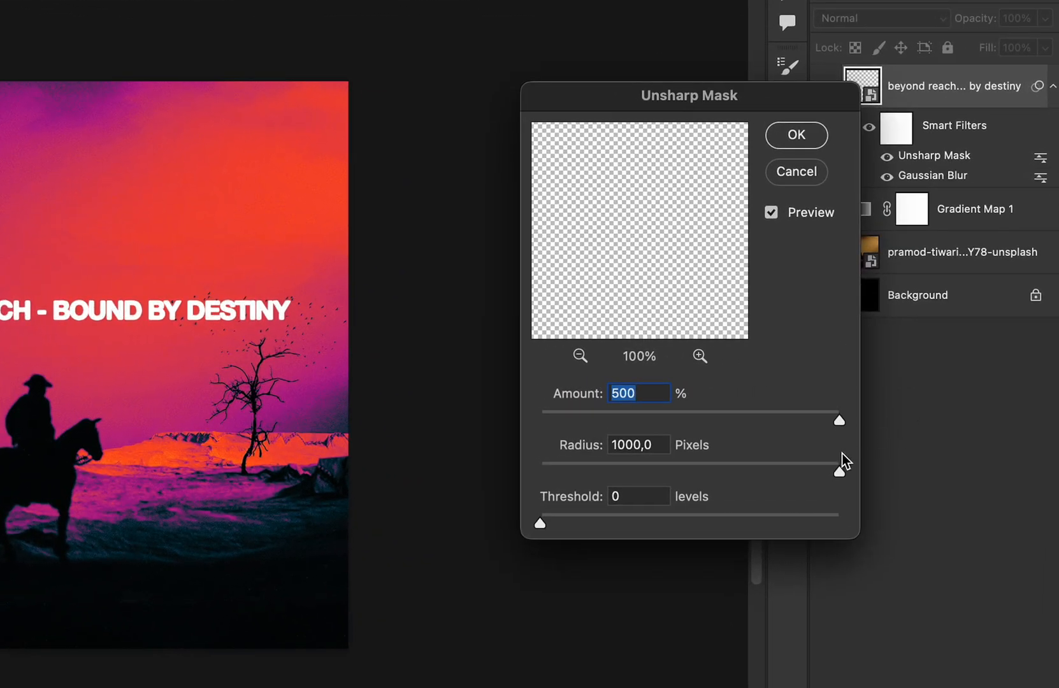
{"action": "left_click", "coordinate": [637, 444]}
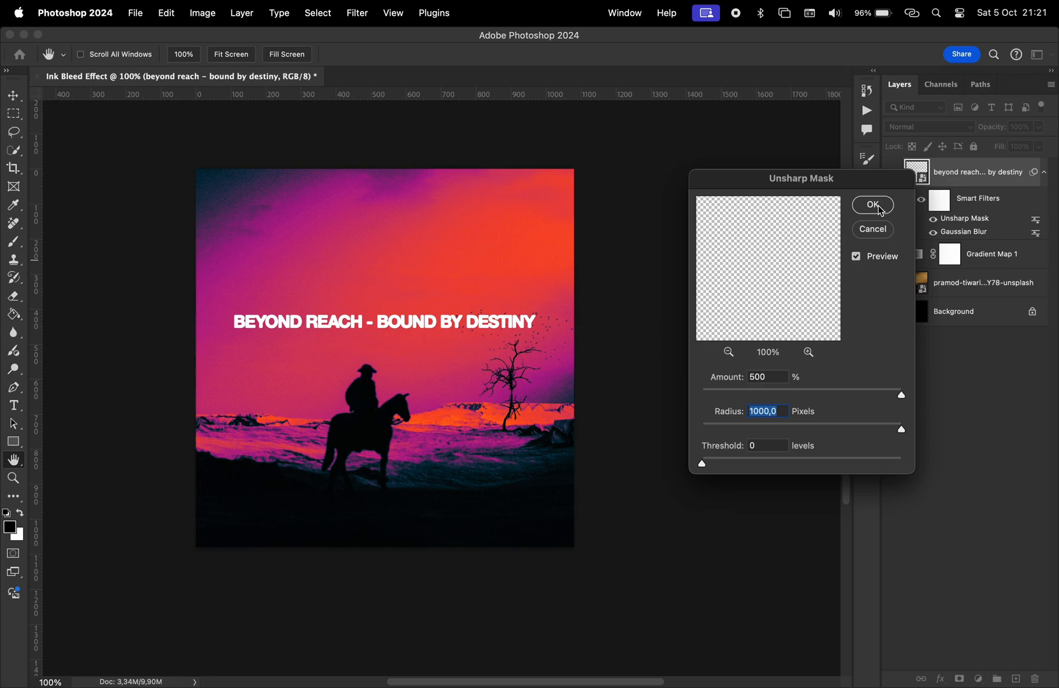
{"action": "left_click", "coordinate": [872, 205]}
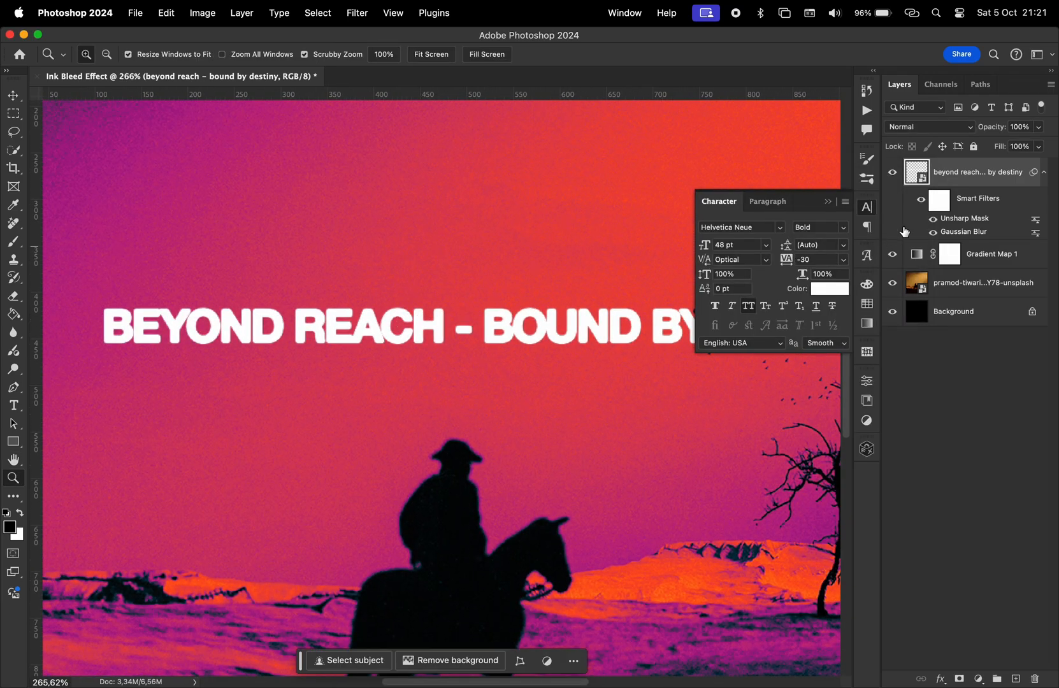
{"action": "left_click", "coordinate": [932, 199]}
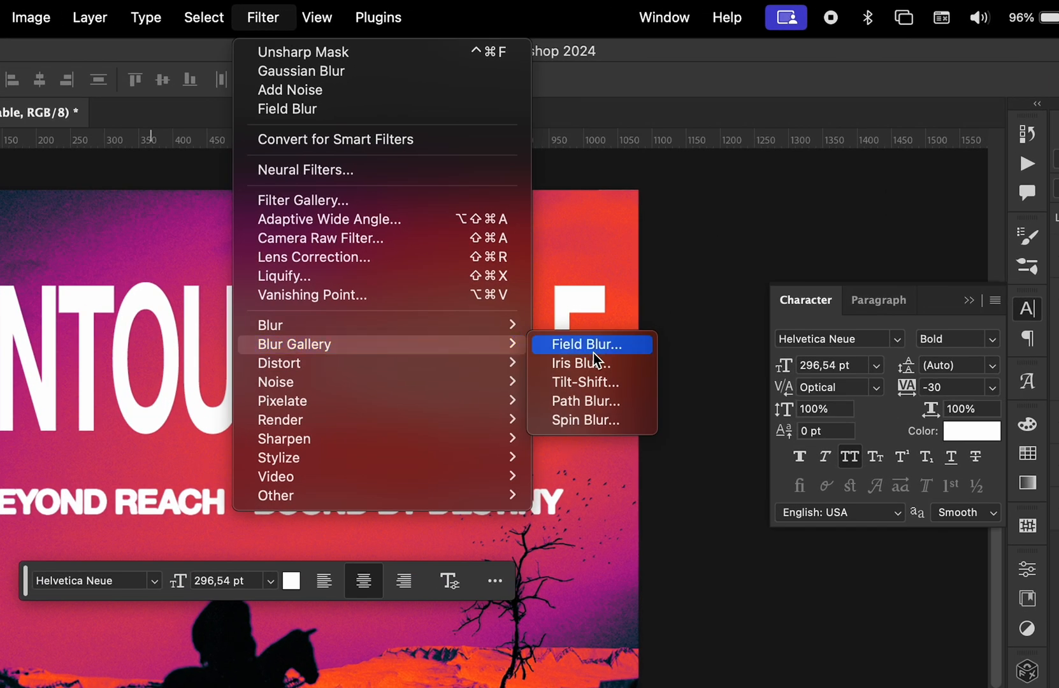
{"action": "mouse_move", "coordinate": [619, 358]}
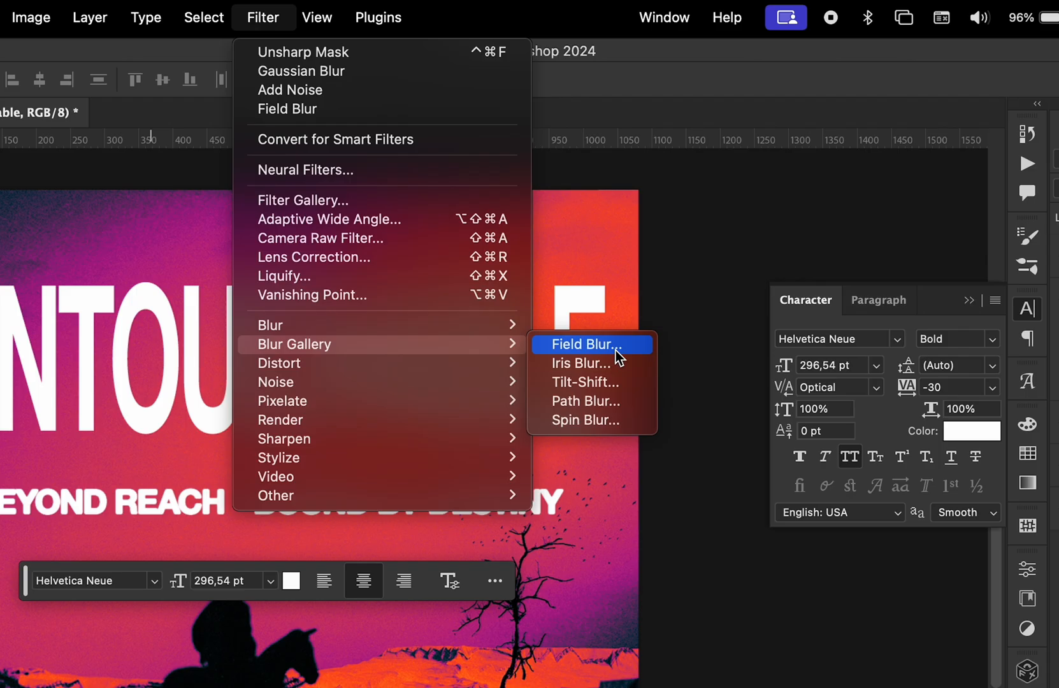
Step: Convert the UNTOUCHABLE title to a smart object with Field Blur and Unsharp Mask filters
{"action": "left_click", "coordinate": [578, 345]}
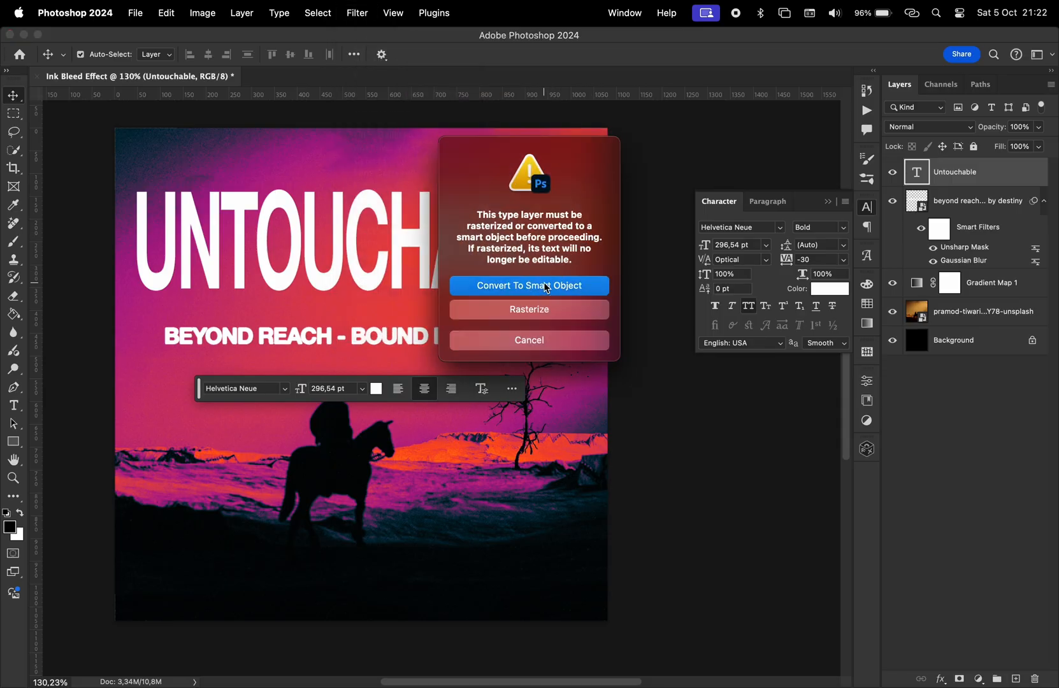
{"action": "left_click", "coordinate": [529, 285]}
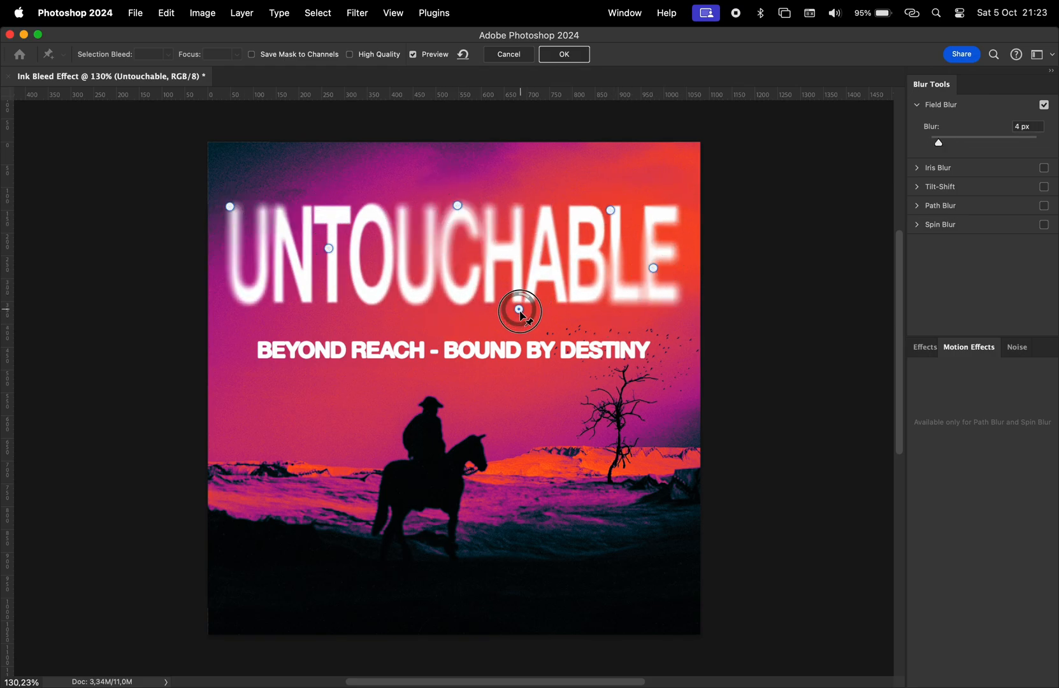
{"action": "left_click", "coordinate": [564, 54]}
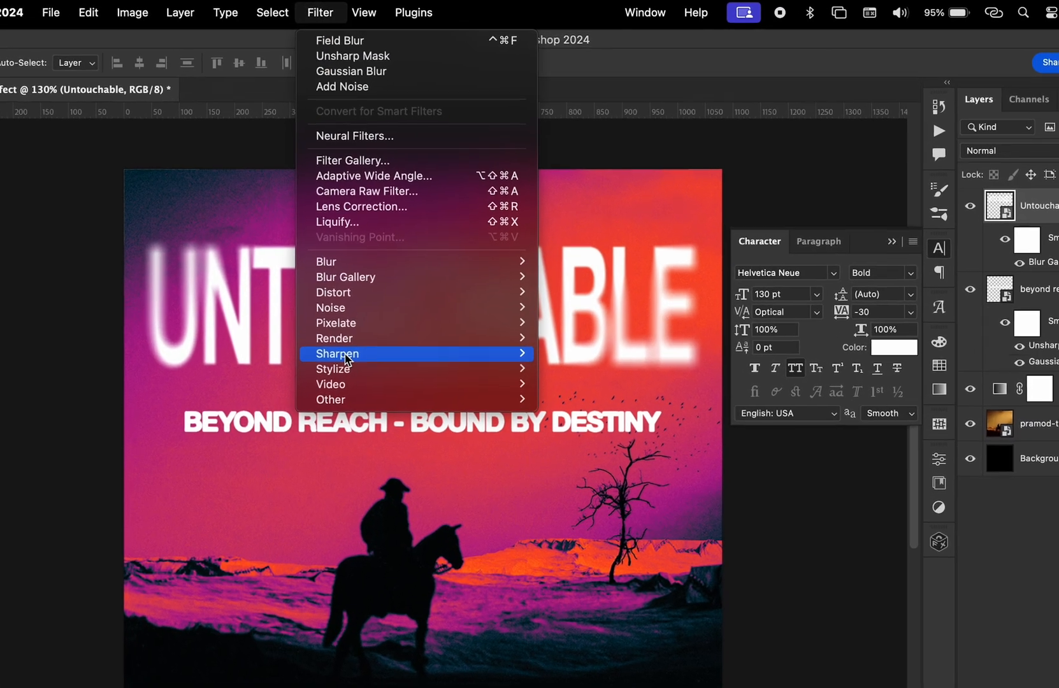
{"action": "left_click", "coordinate": [352, 56]}
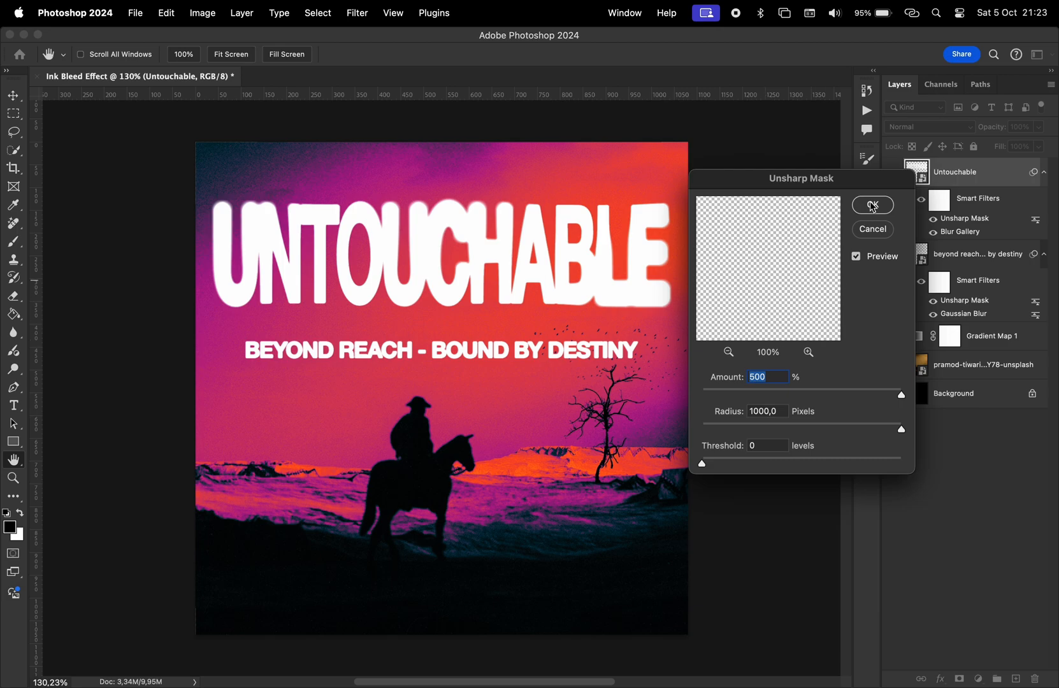
{"action": "left_click", "coordinate": [872, 204]}
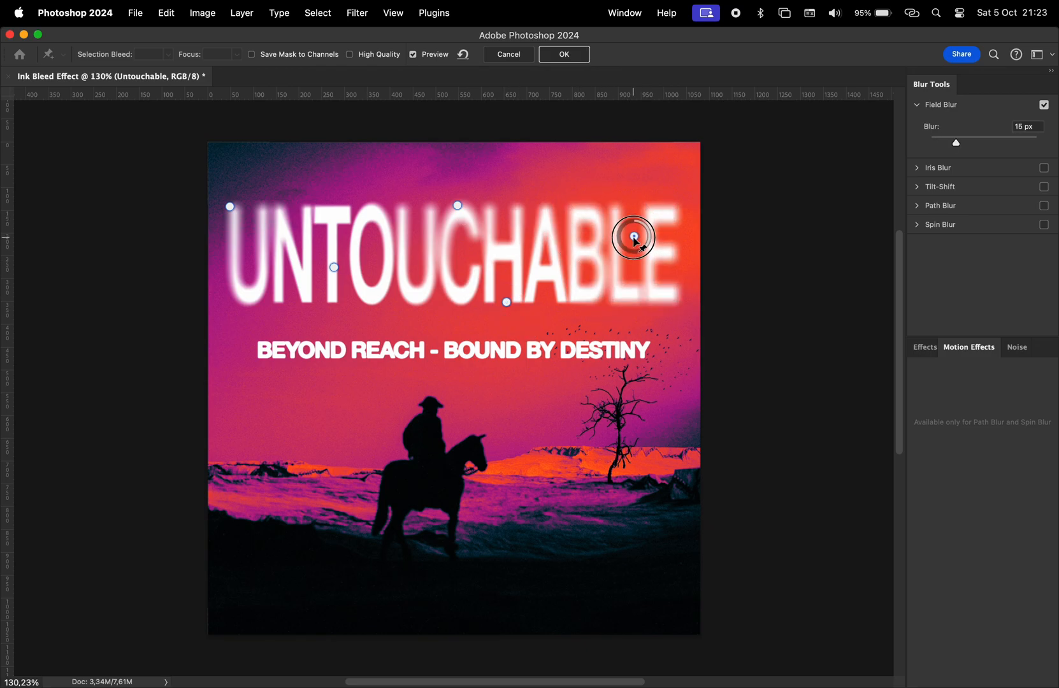
{"action": "left_click", "coordinate": [564, 54]}
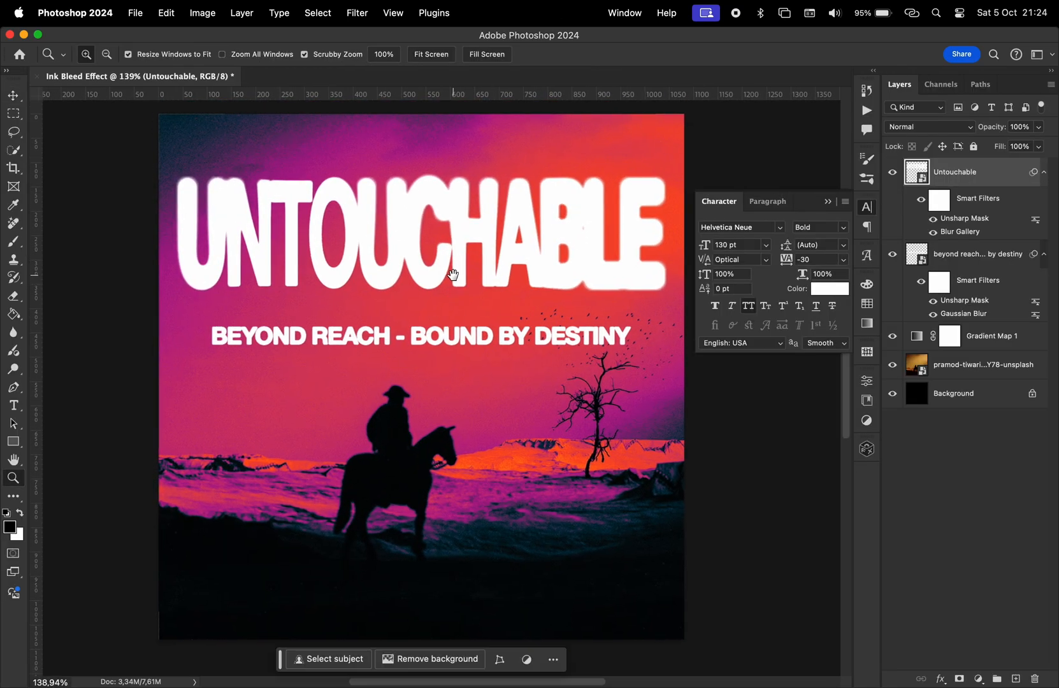
Step: Reopen the title's Blur Gallery filter and add another Field Blur pin
{"action": "left_click", "coordinate": [990, 336]}
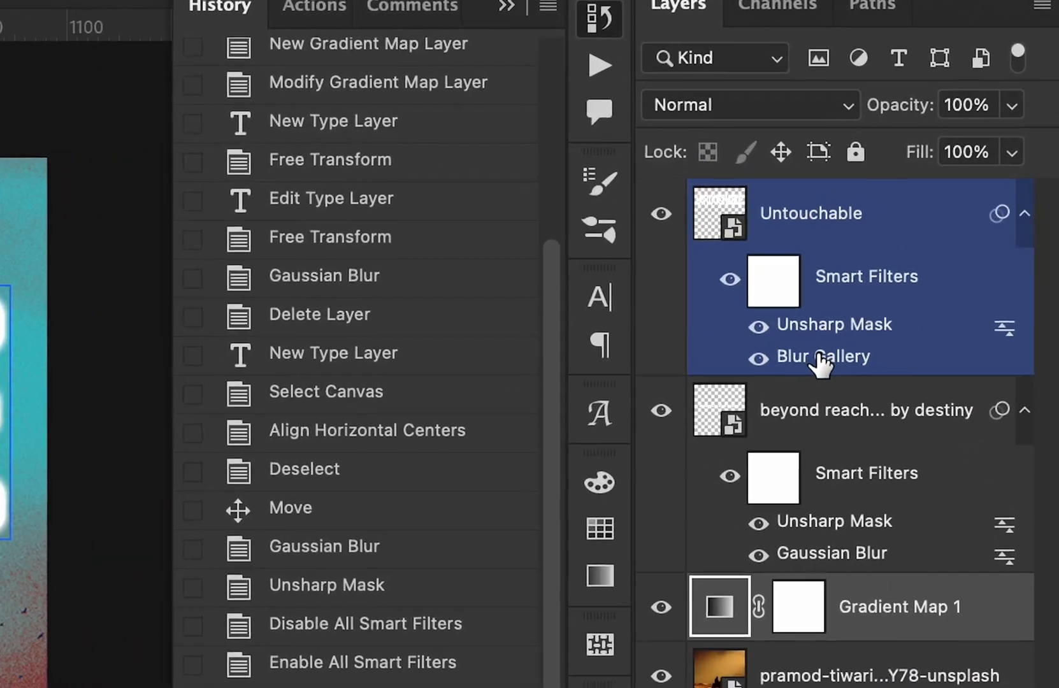
{"action": "double_click", "coordinate": [823, 357]}
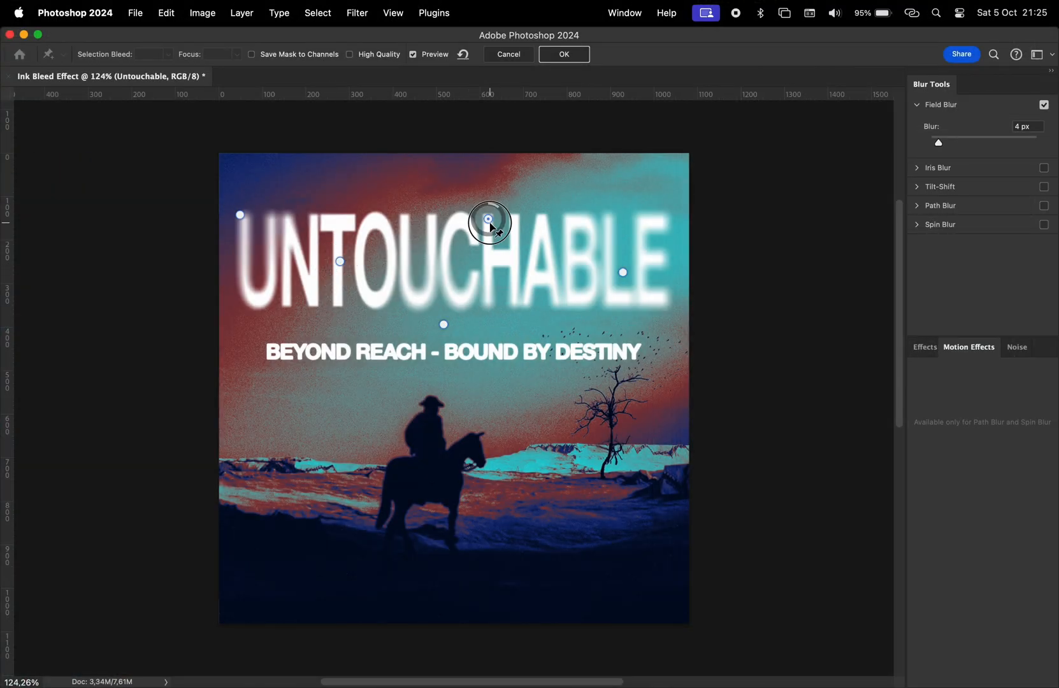
{"action": "left_click", "coordinate": [564, 55]}
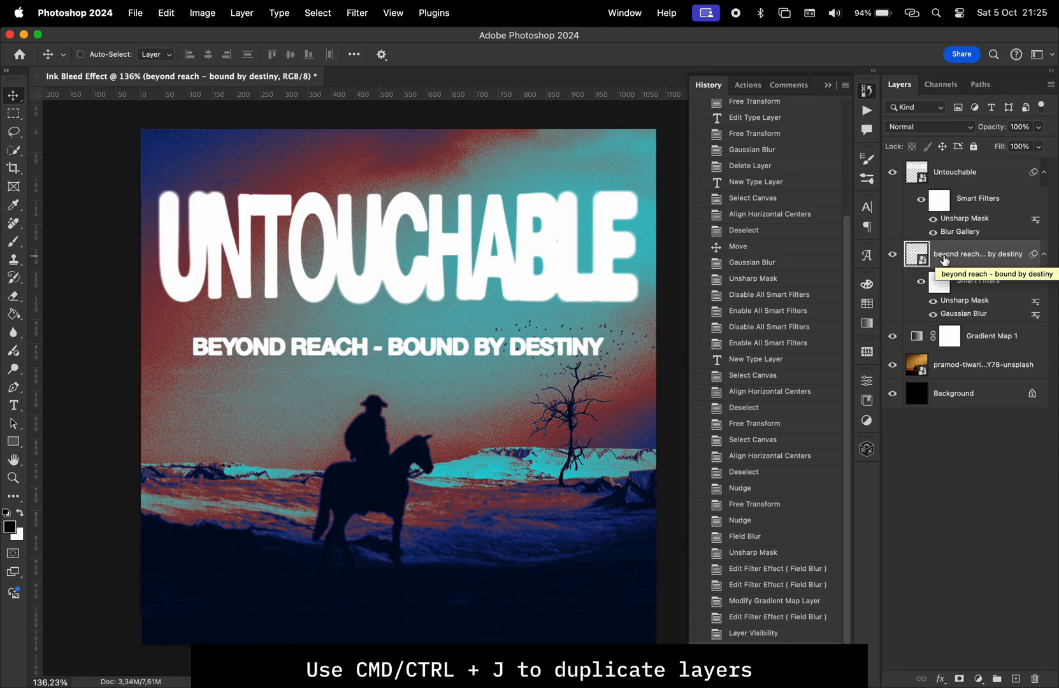
Step: Duplicate the subtitle and blur the copy with an 8.5 px Gaussian Blur
{"action": "left_click", "coordinate": [357, 13]}
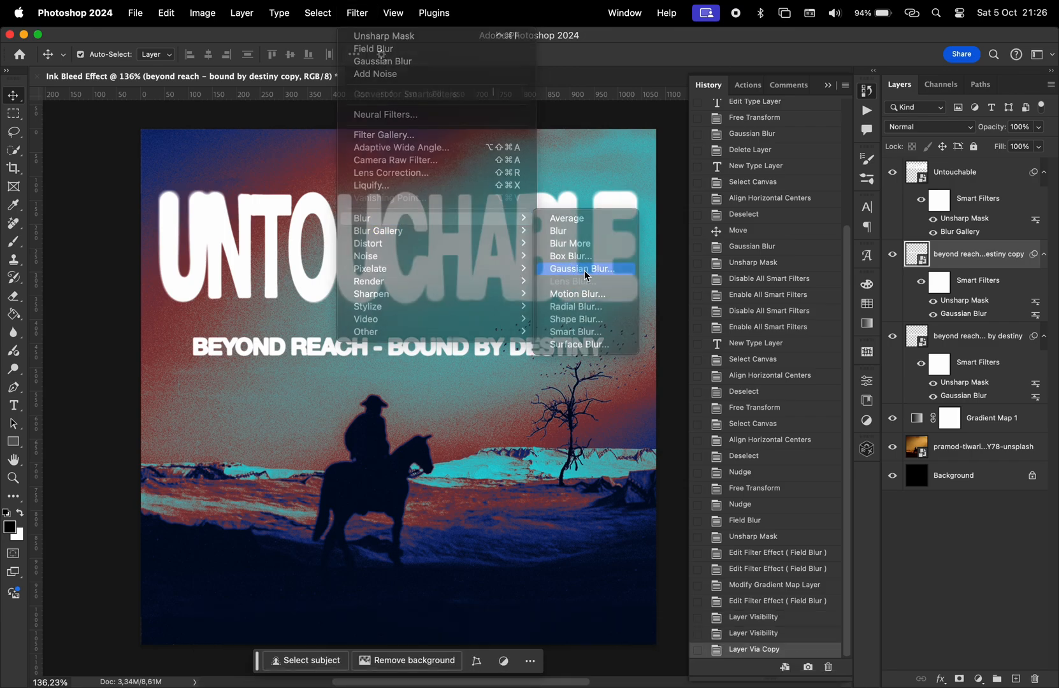
{"action": "left_click", "coordinate": [583, 269]}
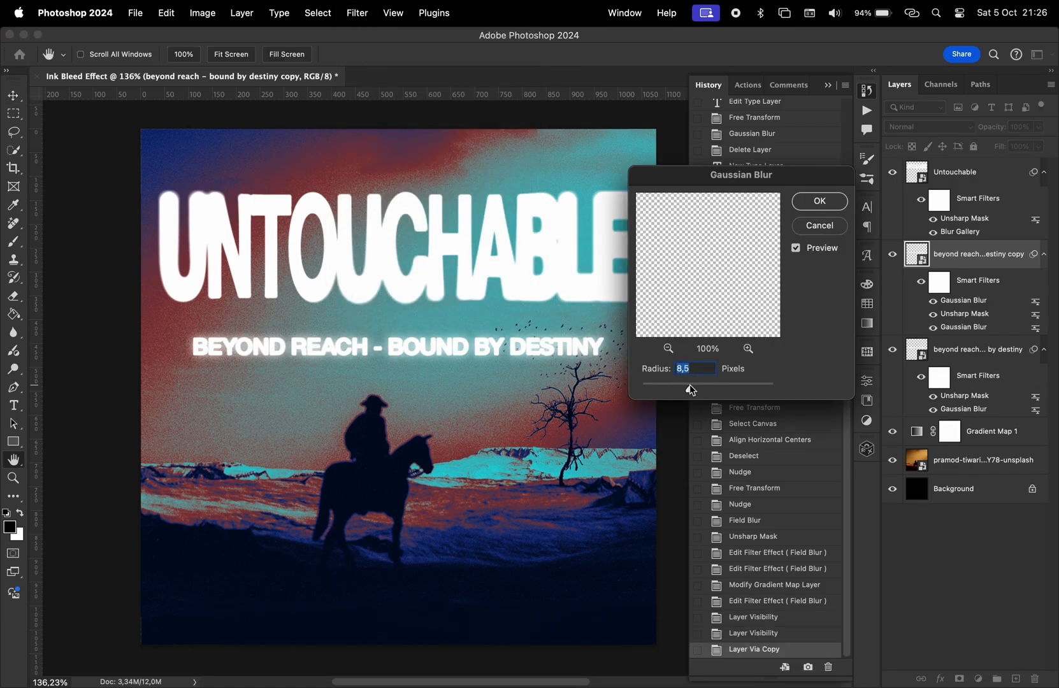
{"action": "left_click", "coordinate": [819, 201]}
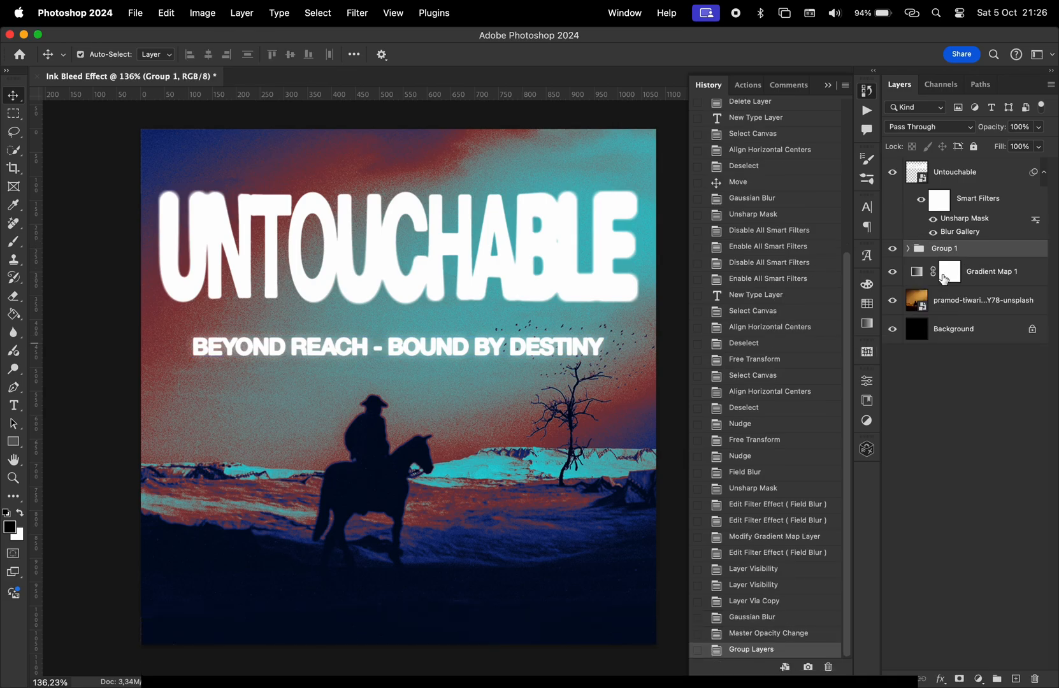
Step: Group the subtitle layers as 'Subtitle' with a #ff3030 red Color Overlay
{"action": "double_click", "coordinate": [949, 248]}
{"action": "type", "text": "Subtitle"}
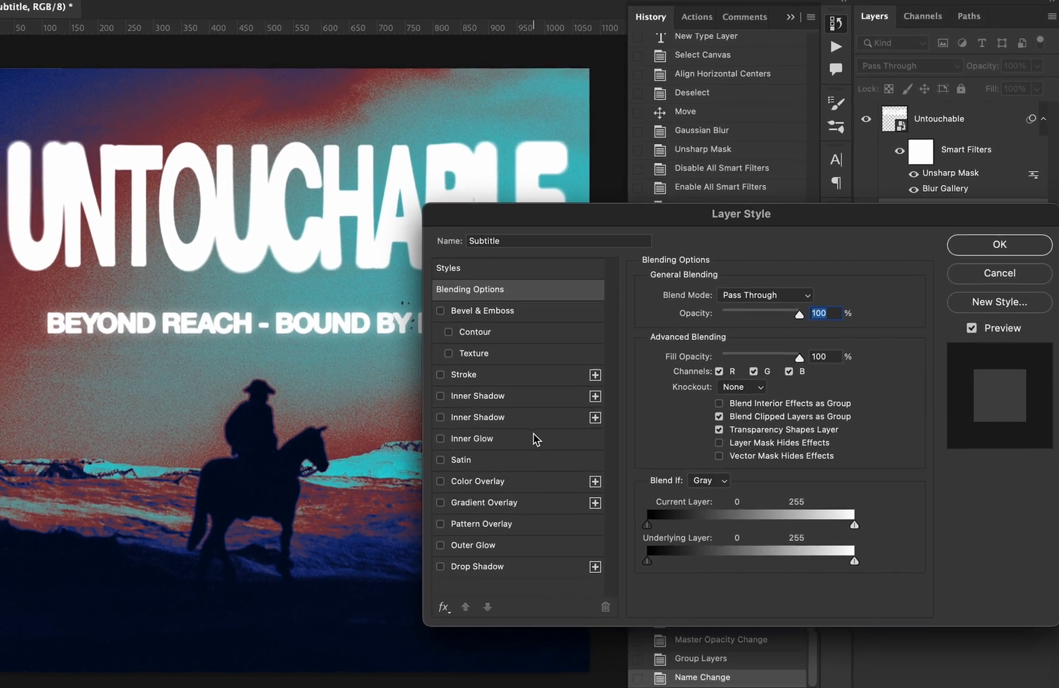
{"action": "left_click", "coordinate": [480, 482]}
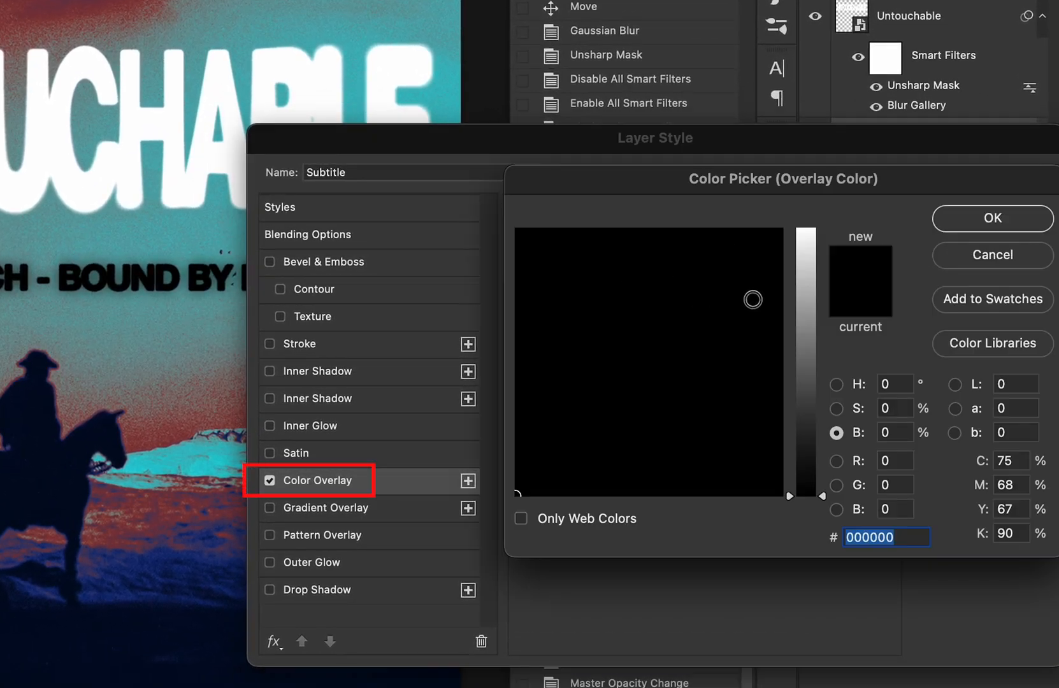
{"action": "left_click", "coordinate": [588, 289]}
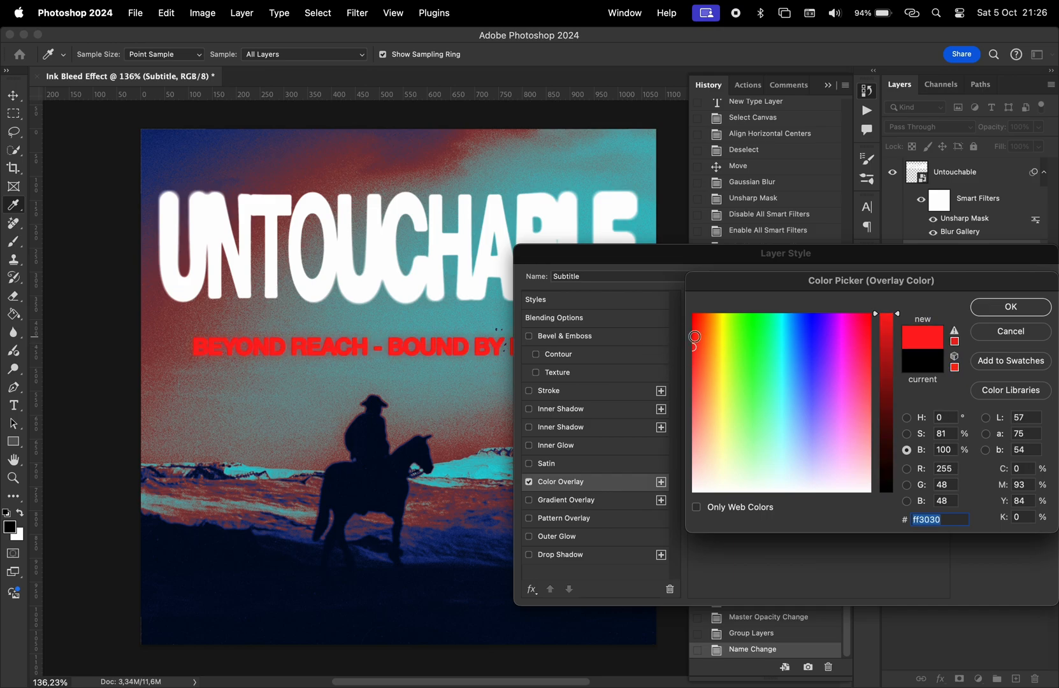
{"action": "left_click", "coordinate": [1009, 307]}
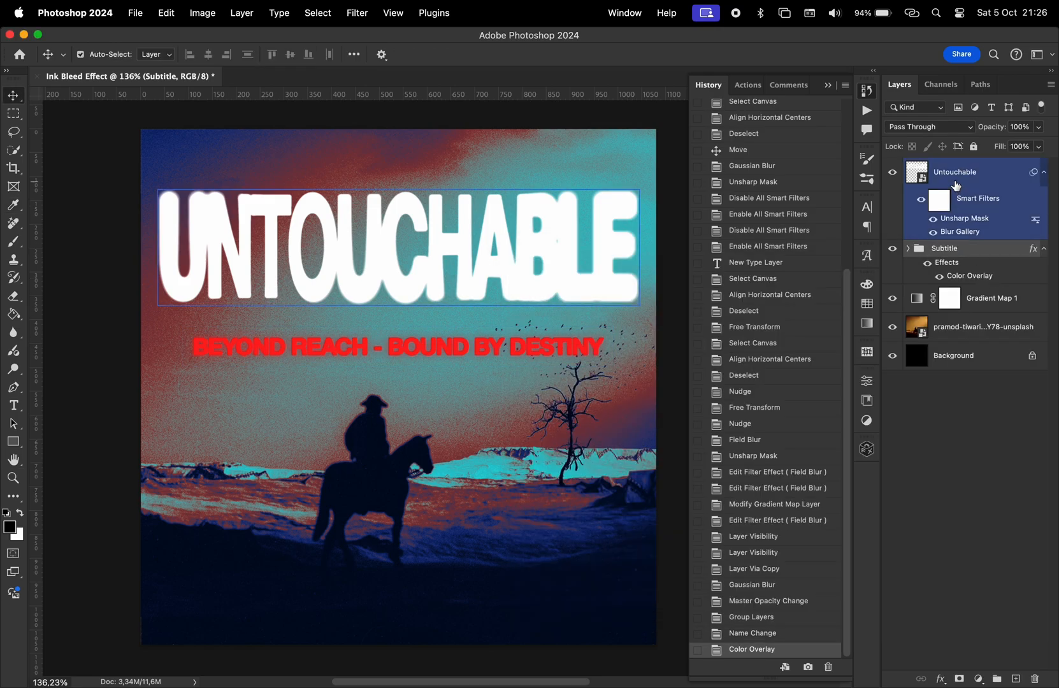
Step: Duplicate the Untouchable layer and give the copy an 8.5 px Gaussian Blur
{"action": "left_click", "coordinate": [357, 13]}
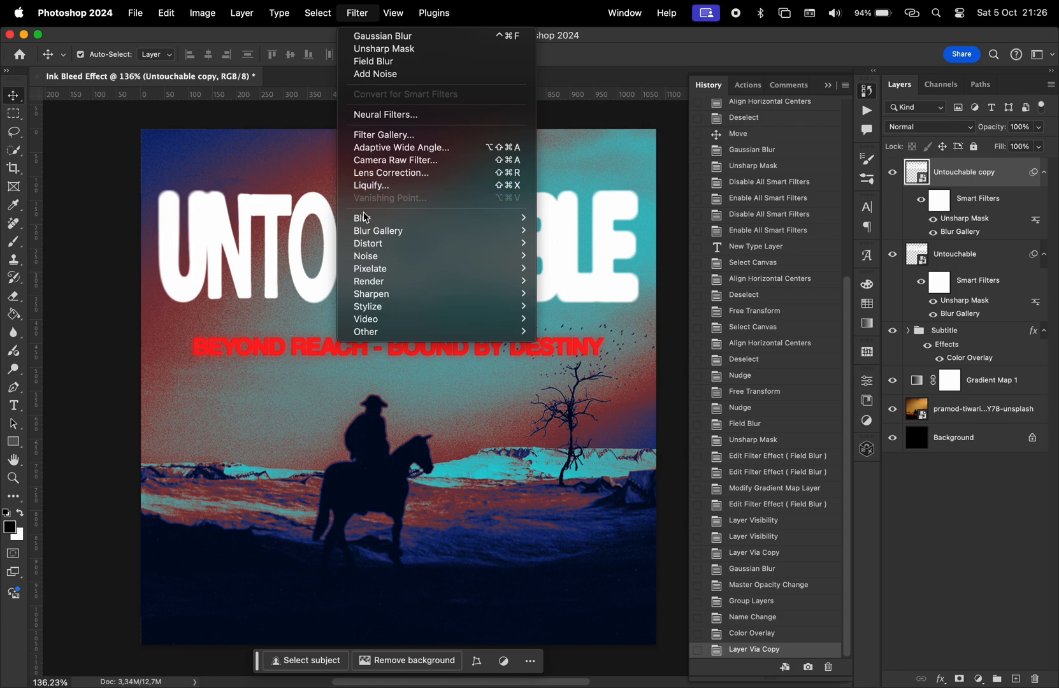
{"action": "left_click", "coordinate": [383, 36]}
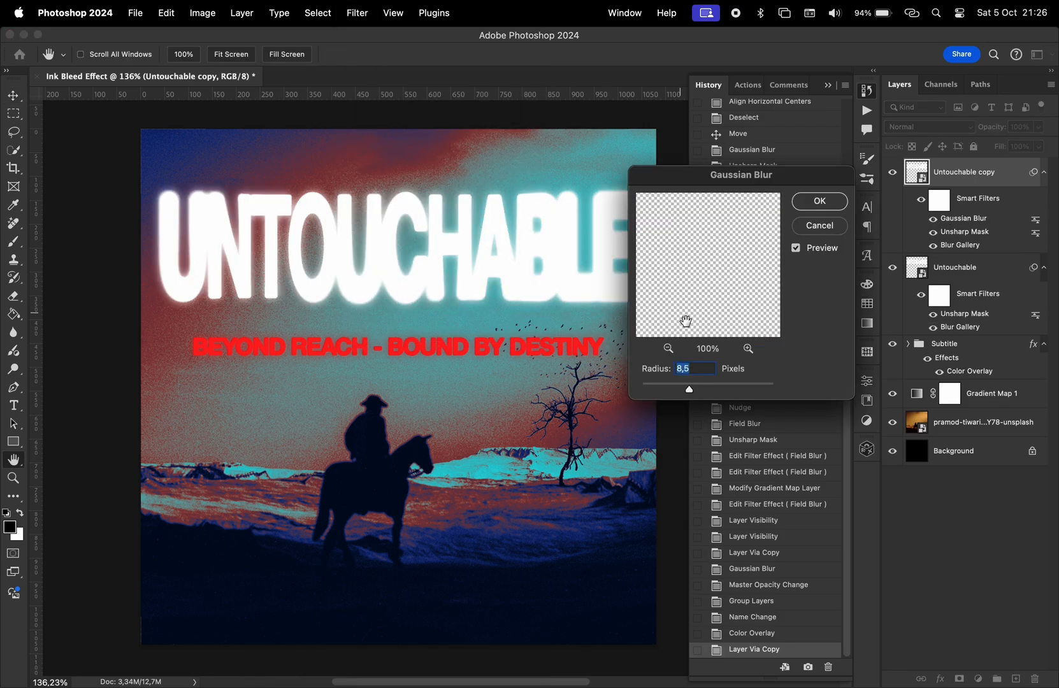
{"action": "left_click", "coordinate": [818, 200]}
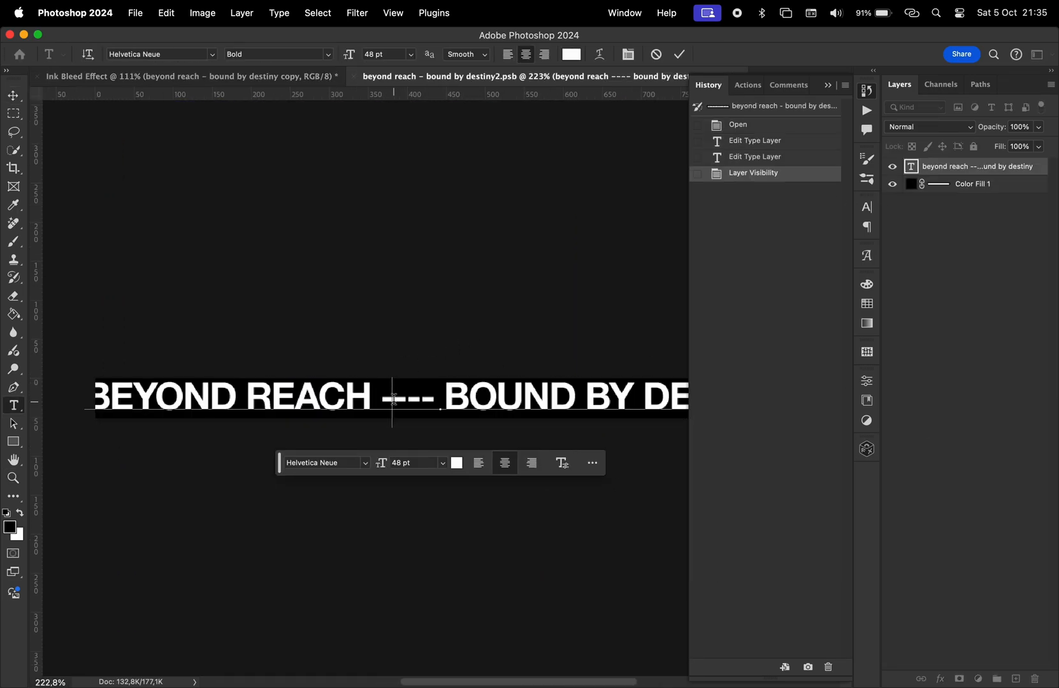
Step: Replace the subtitle's hyphen with a longer dash inside its smart object
{"action": "left_click", "coordinate": [14, 168]}
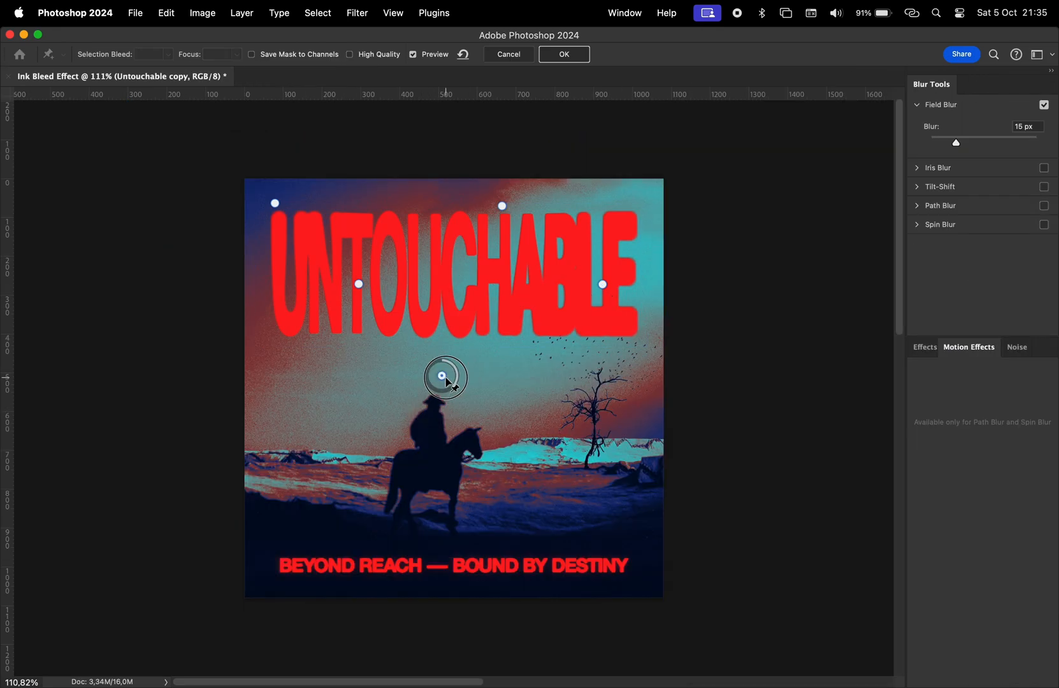
Step: Add Field Blur pins below the Untouchable copy, up to 281 px blur
{"action": "left_click", "coordinate": [563, 54]}
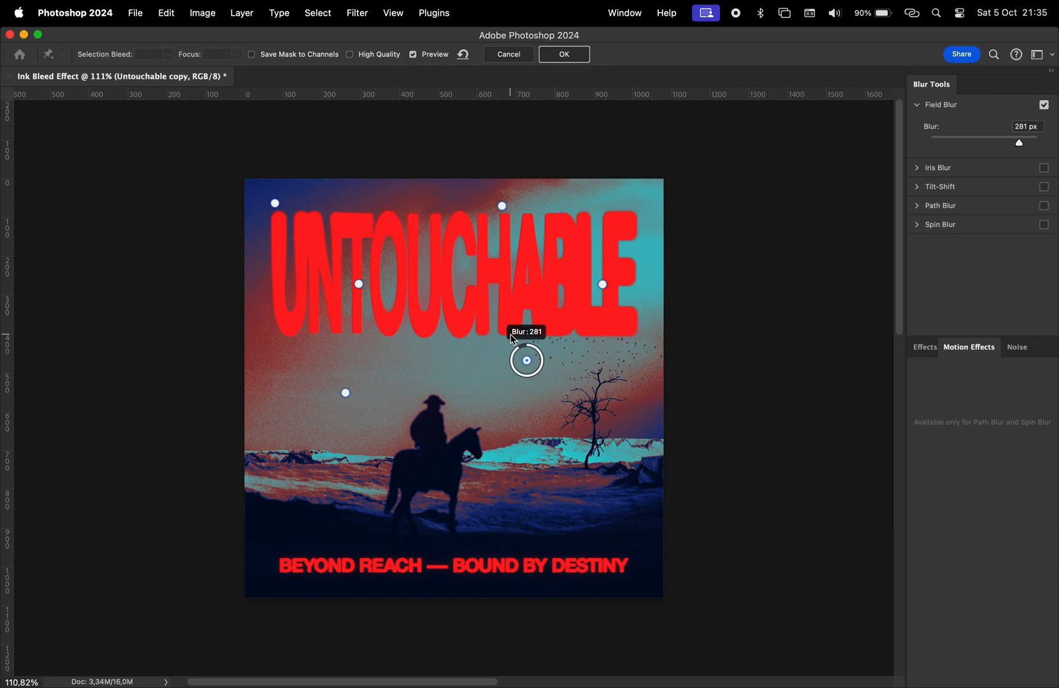
{"action": "left_click", "coordinate": [563, 54]}
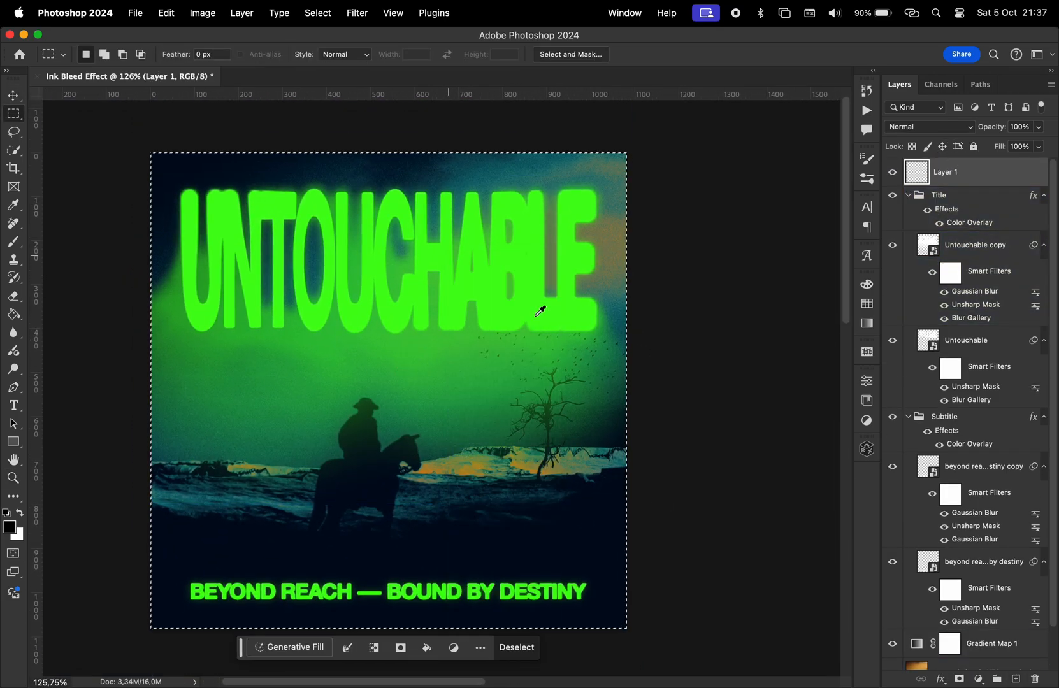
Step: Add noise to the 50% gray layer, blend it in Linear Light, and lock it
{"action": "left_click", "coordinate": [357, 12]}
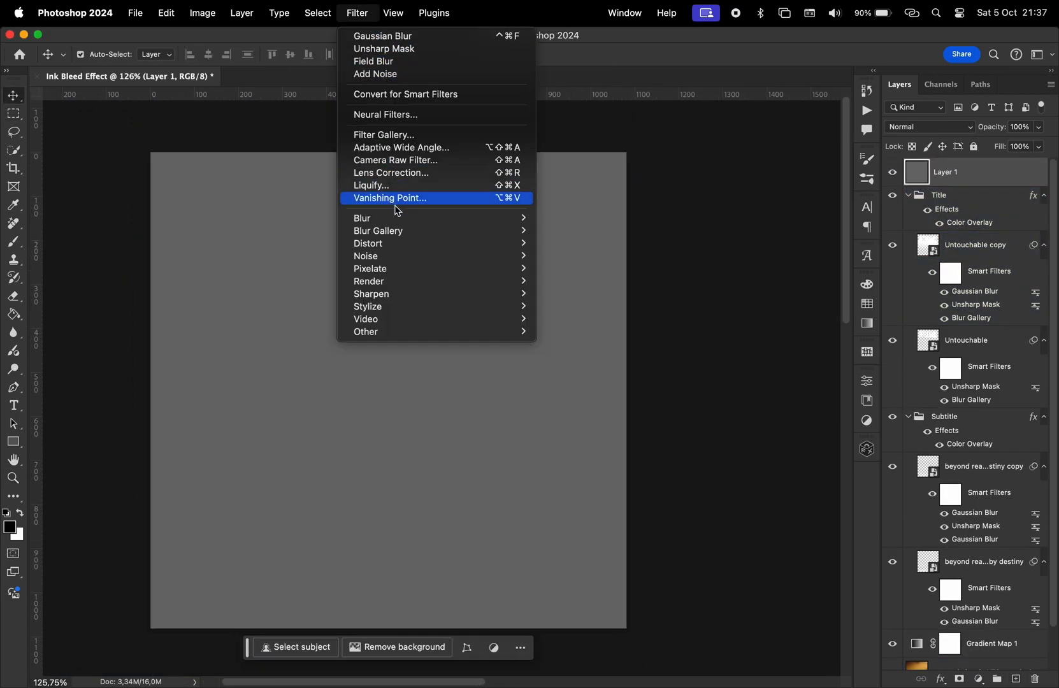
{"action": "mouse_move", "coordinate": [396, 256]}
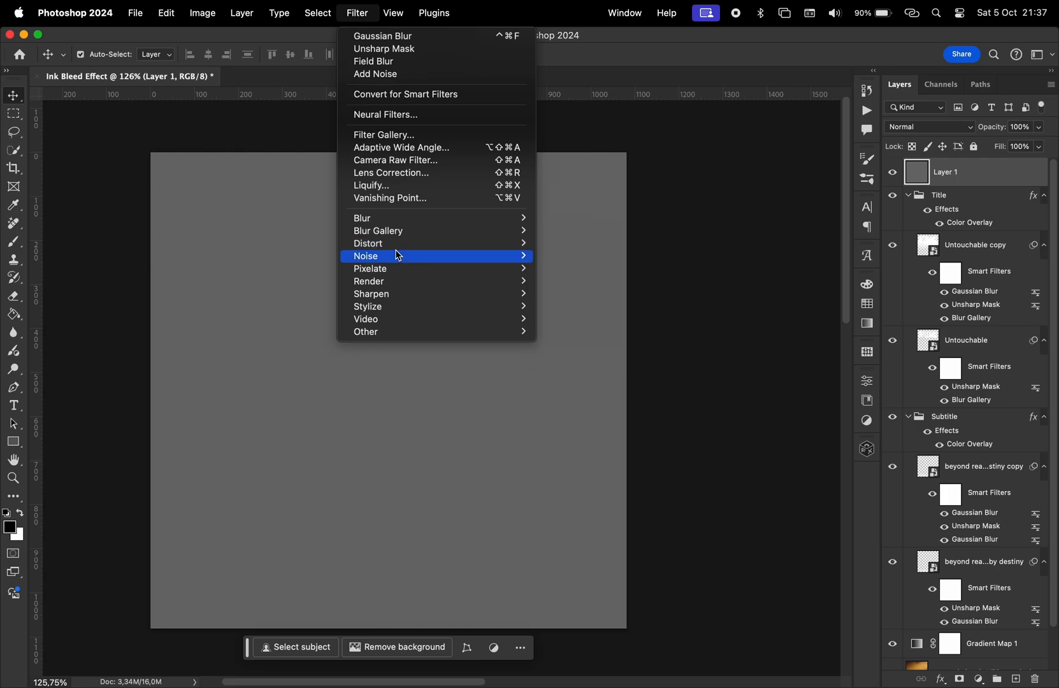
{"action": "left_click", "coordinate": [374, 74]}
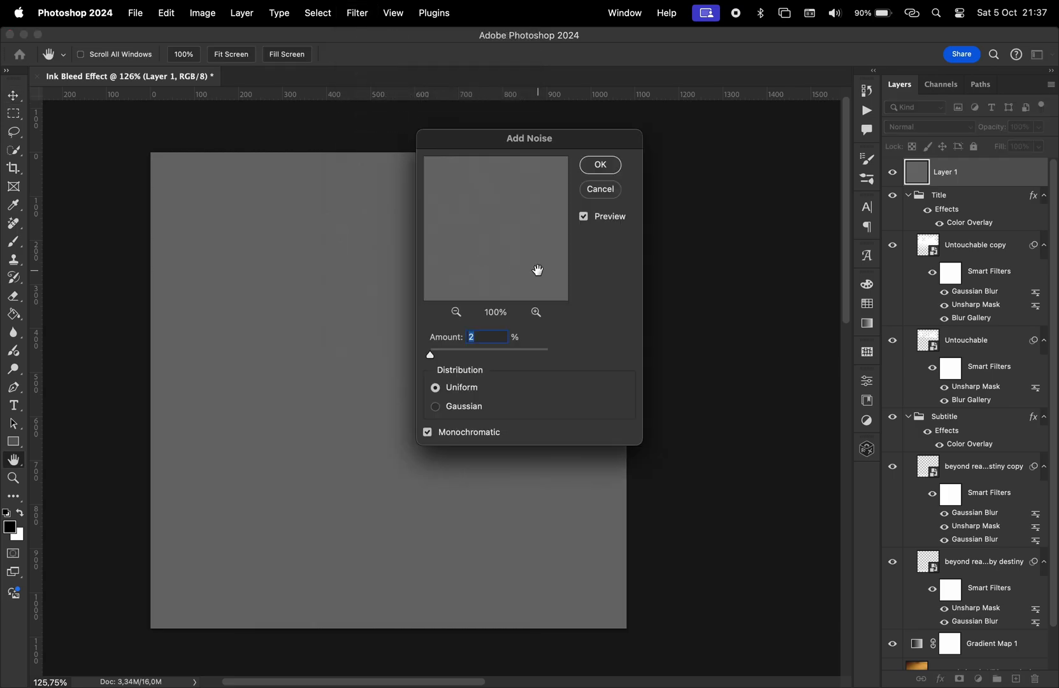
{"action": "left_click", "coordinate": [932, 126]}
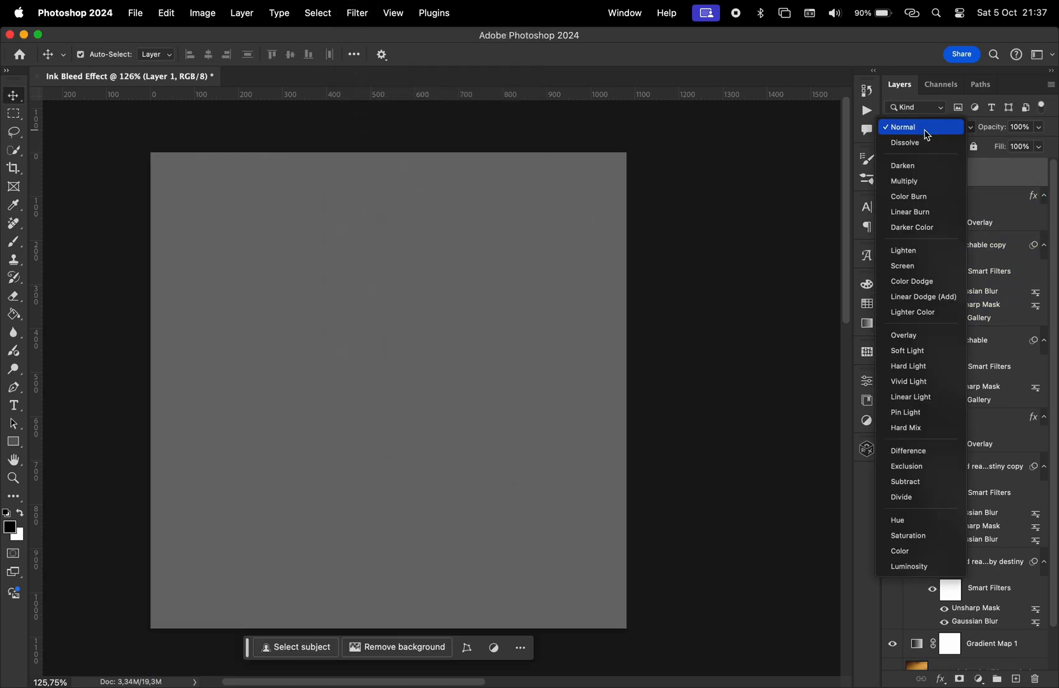
{"action": "left_click", "coordinate": [911, 397]}
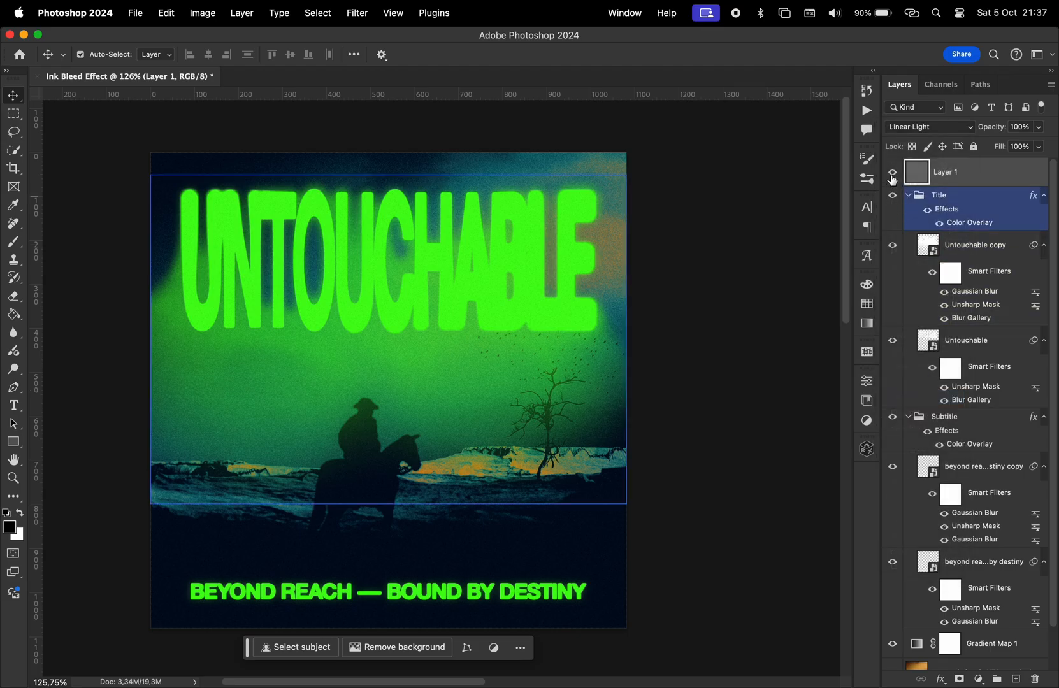
{"action": "left_click", "coordinate": [432, 289]}
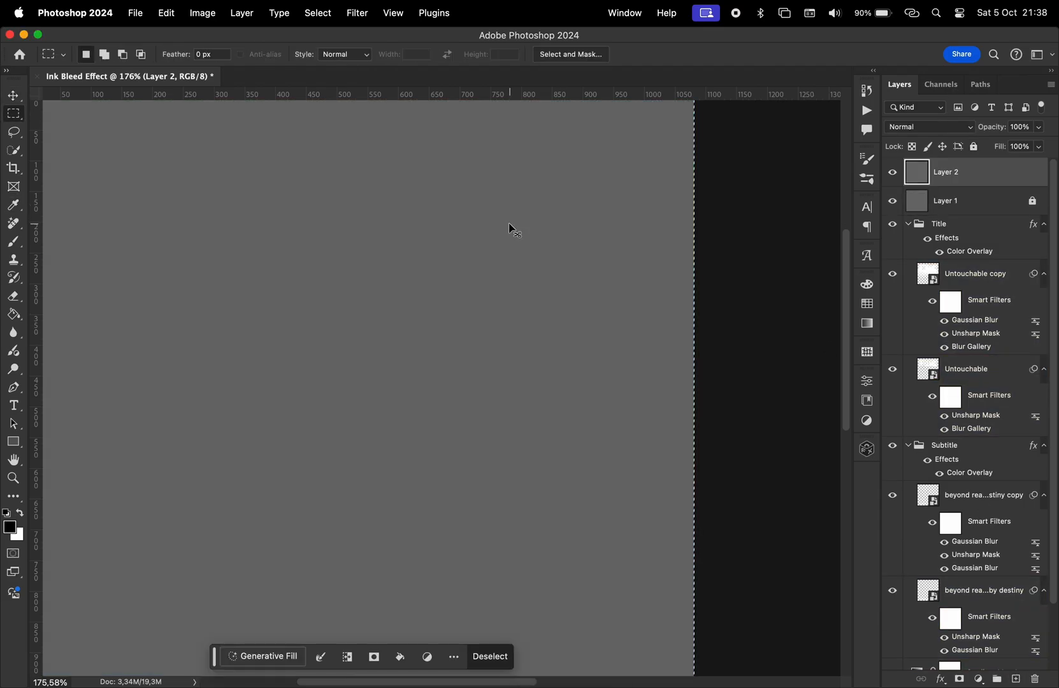
Step: Apply the Note Paper sketch filter to the new grey layer from the Filter Gallery
{"action": "left_click", "coordinate": [357, 12]}
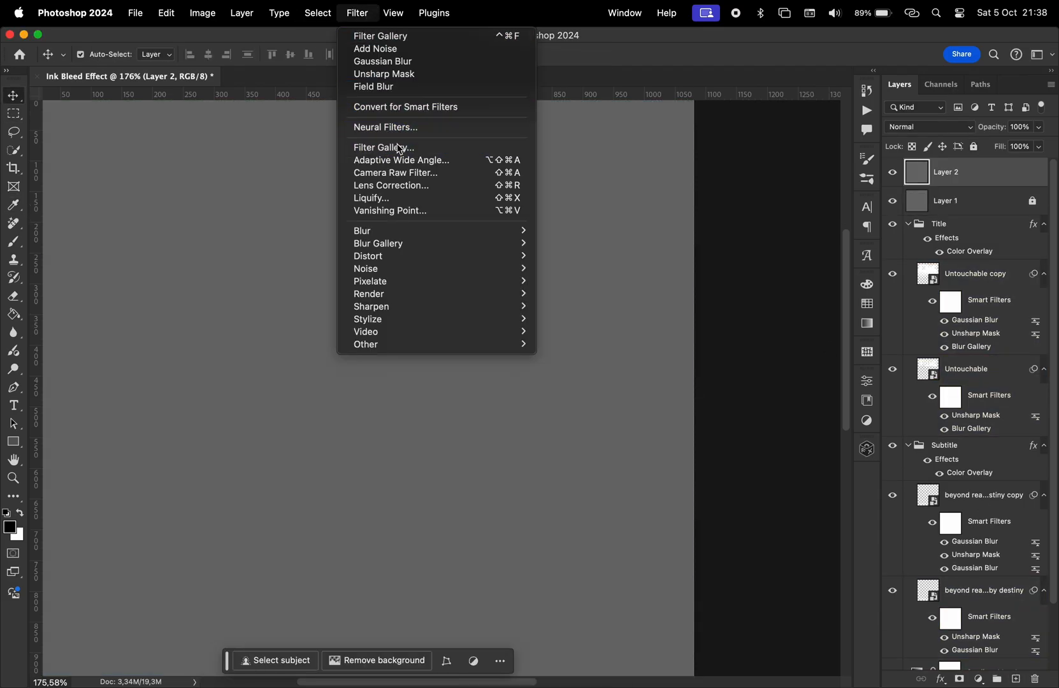
{"action": "left_click", "coordinate": [384, 147]}
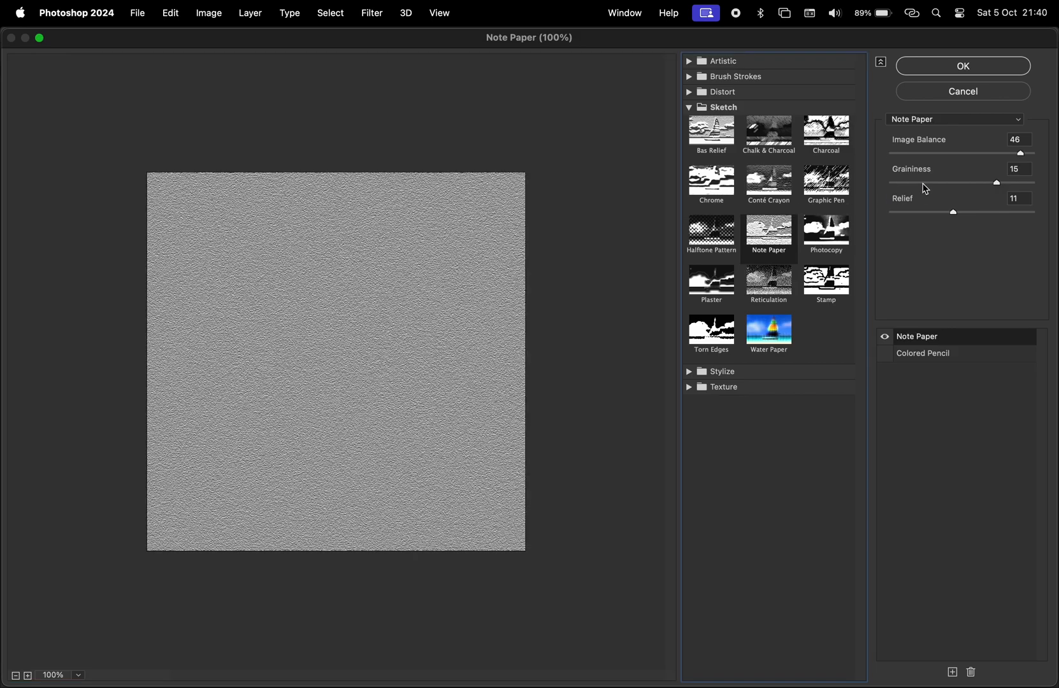
{"action": "left_click", "coordinate": [962, 66]}
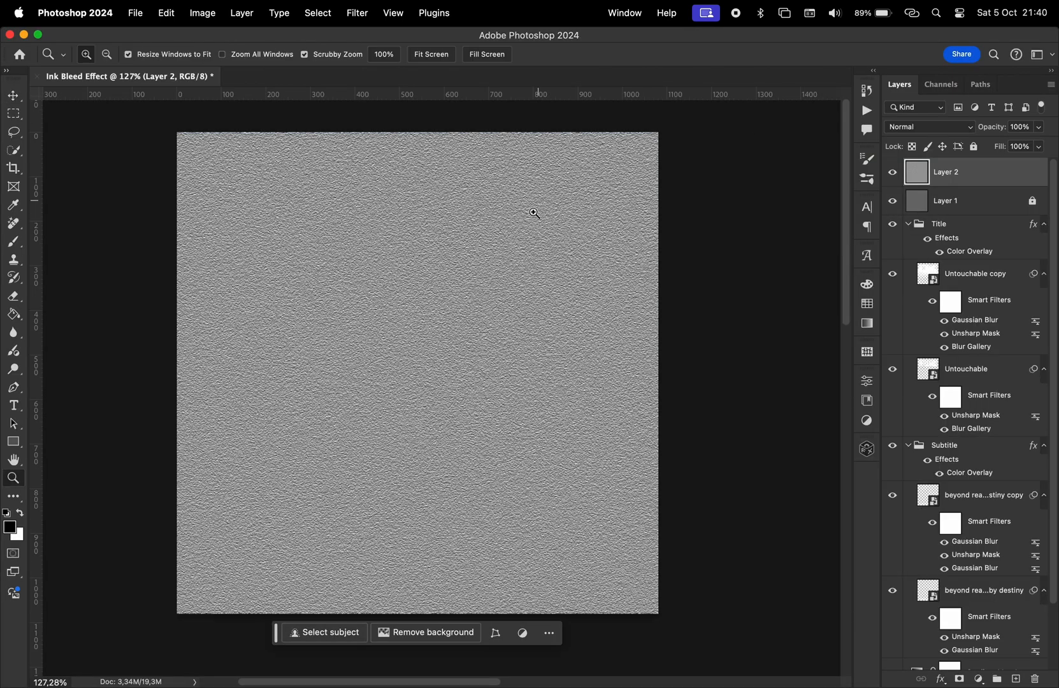
Step: Blend the paper texture layer in Multiply and lower its opacity to 20%
{"action": "left_click", "coordinate": [929, 126]}
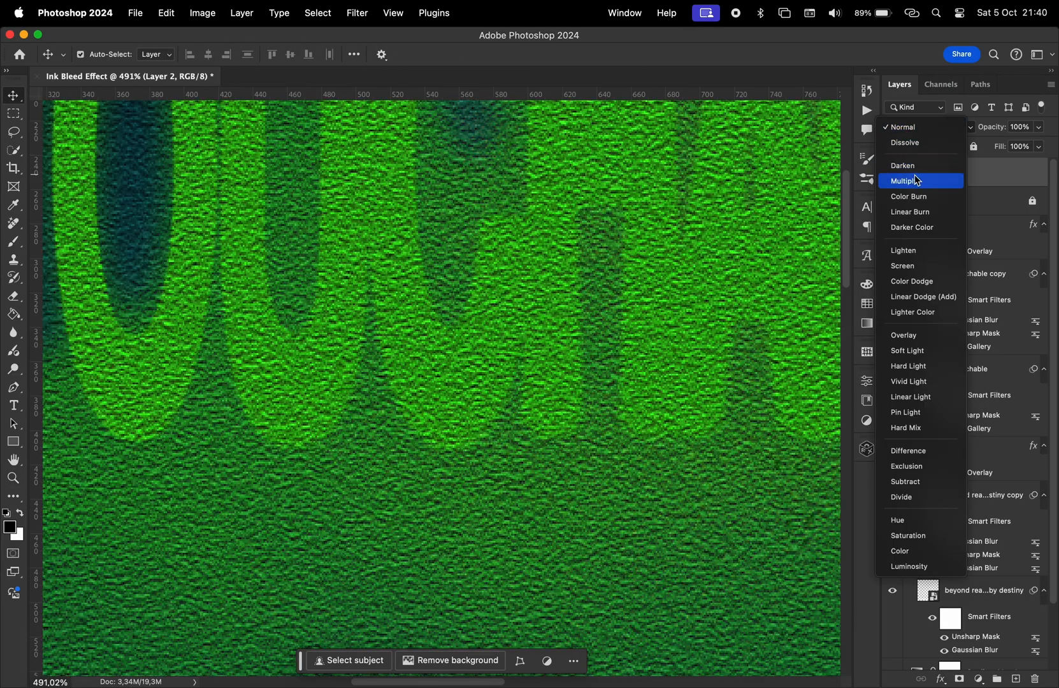
{"action": "left_click", "coordinate": [906, 181]}
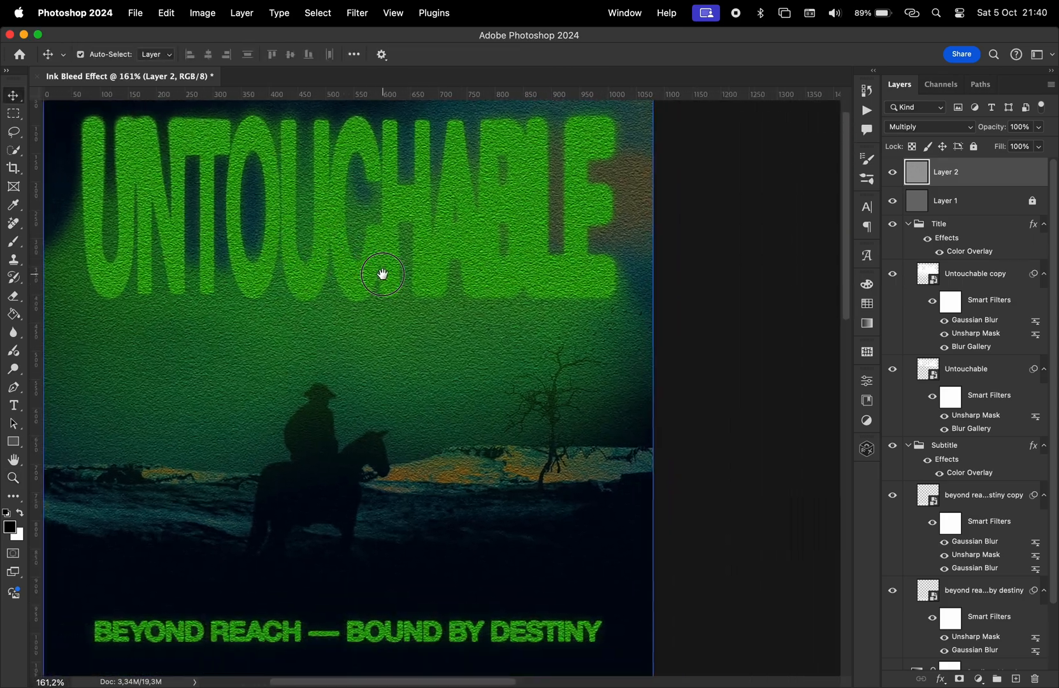
{"action": "left_click", "coordinate": [383, 273]}
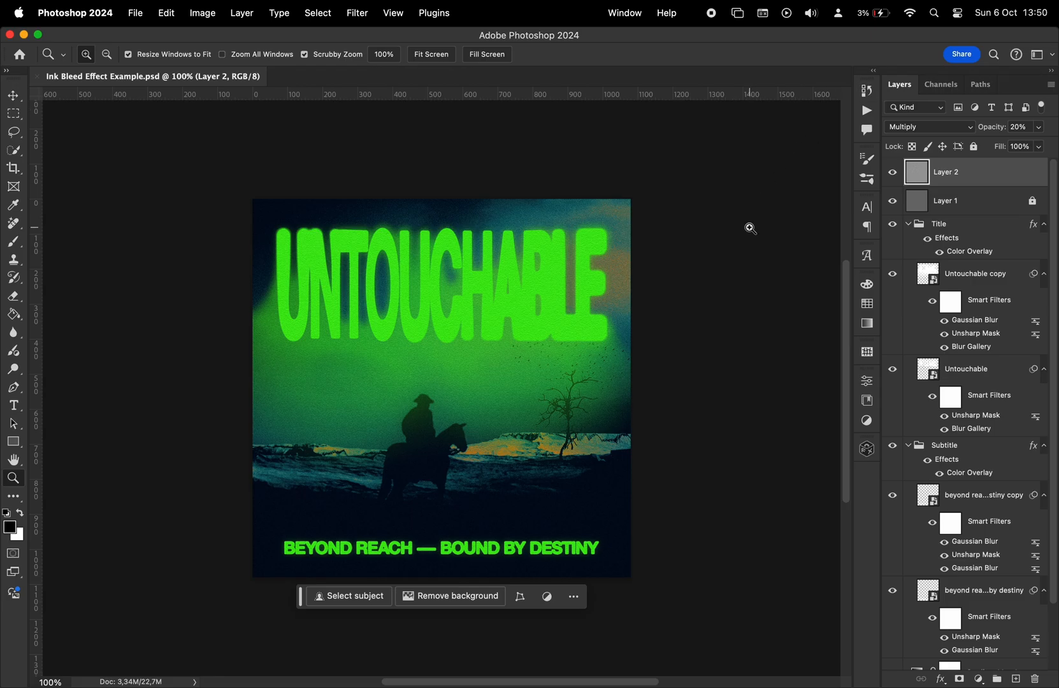
Step: Set the subtitle smart object in Roc Grotesk Wide Medium, then return to the main poster
{"action": "left_click", "coordinate": [531, 275]}
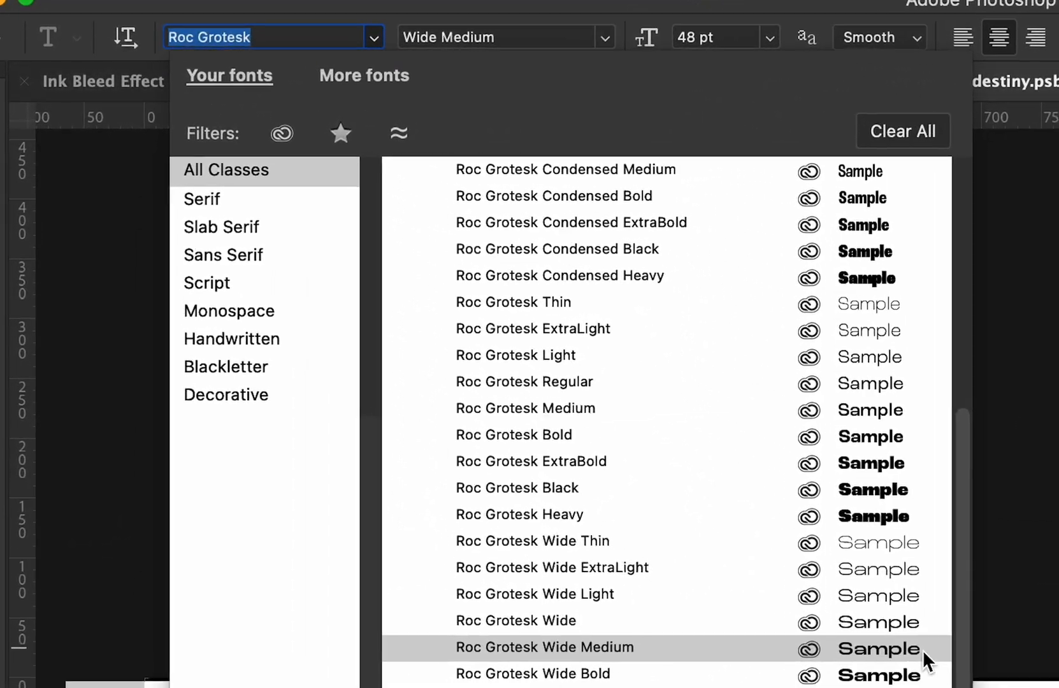
{"action": "left_click", "coordinate": [543, 647]}
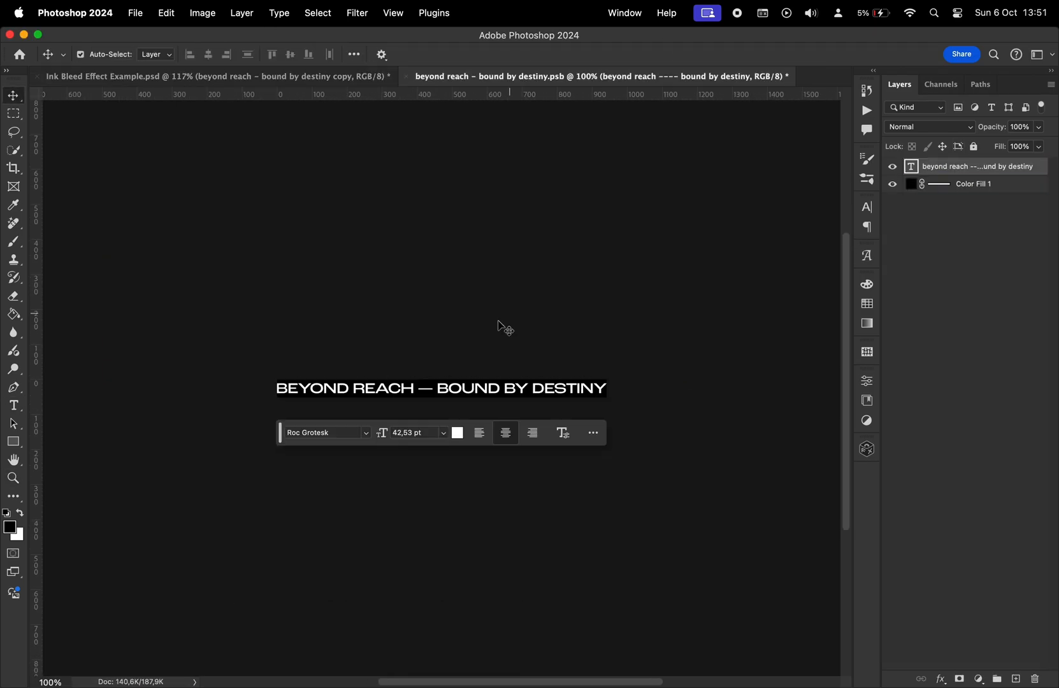
{"action": "double_click", "coordinate": [439, 388]}
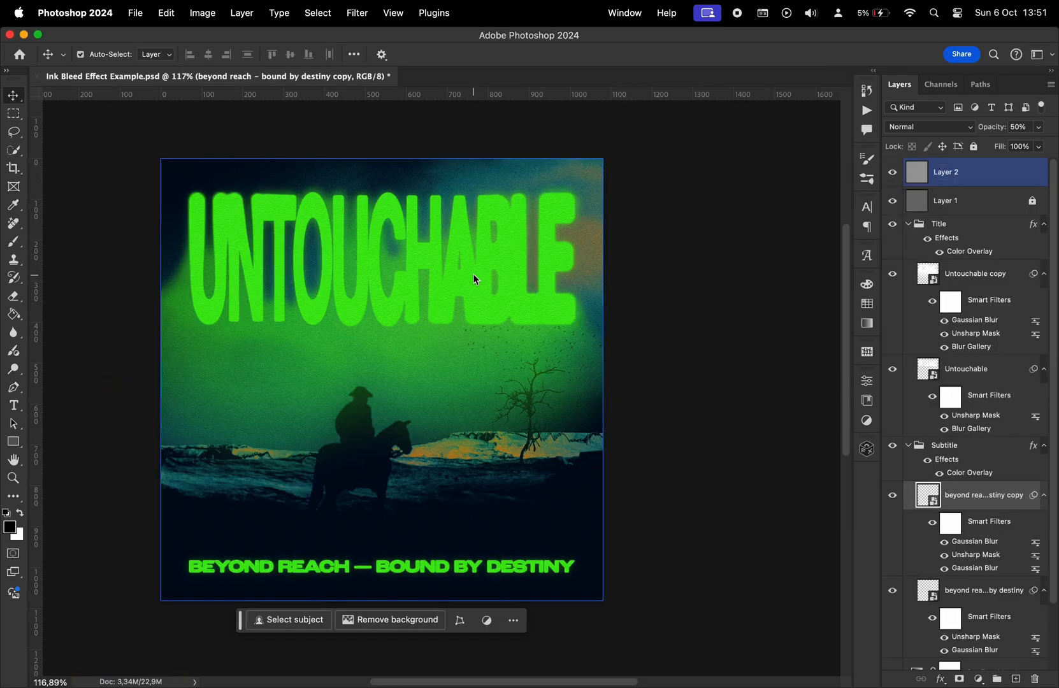
Step: Remove the subtitle's green Color Overlay and select both Subtitle and Title groups
{"action": "left_click", "coordinate": [945, 445]}
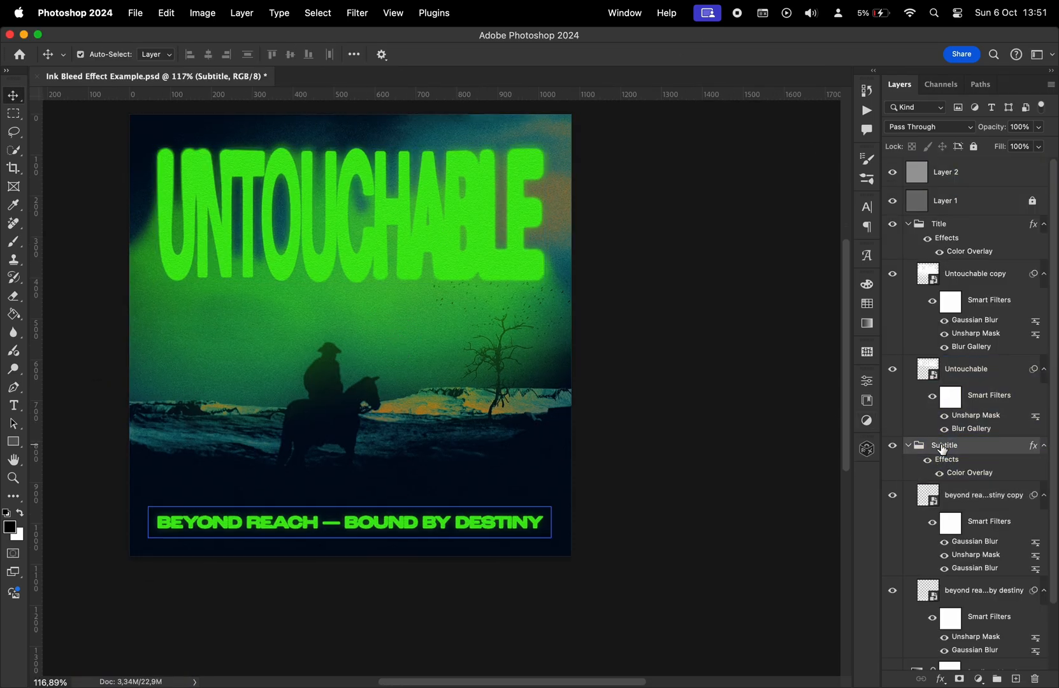
{"action": "mouse_move", "coordinate": [944, 447]}
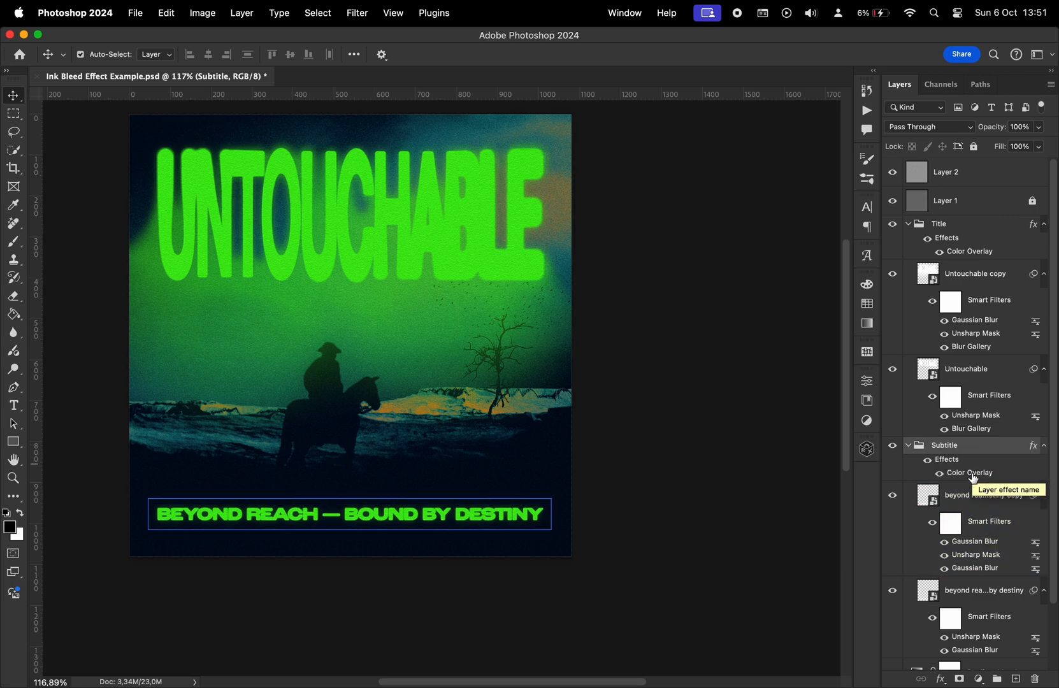
{"action": "left_click", "coordinate": [1034, 679]}
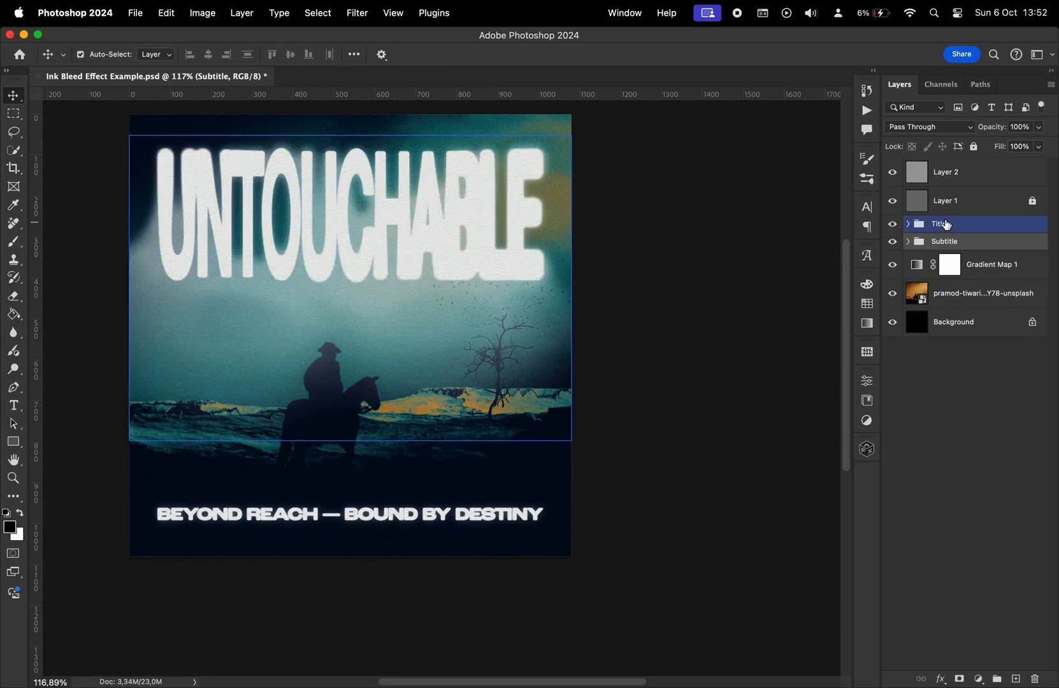
{"action": "left_click", "coordinate": [946, 200]}
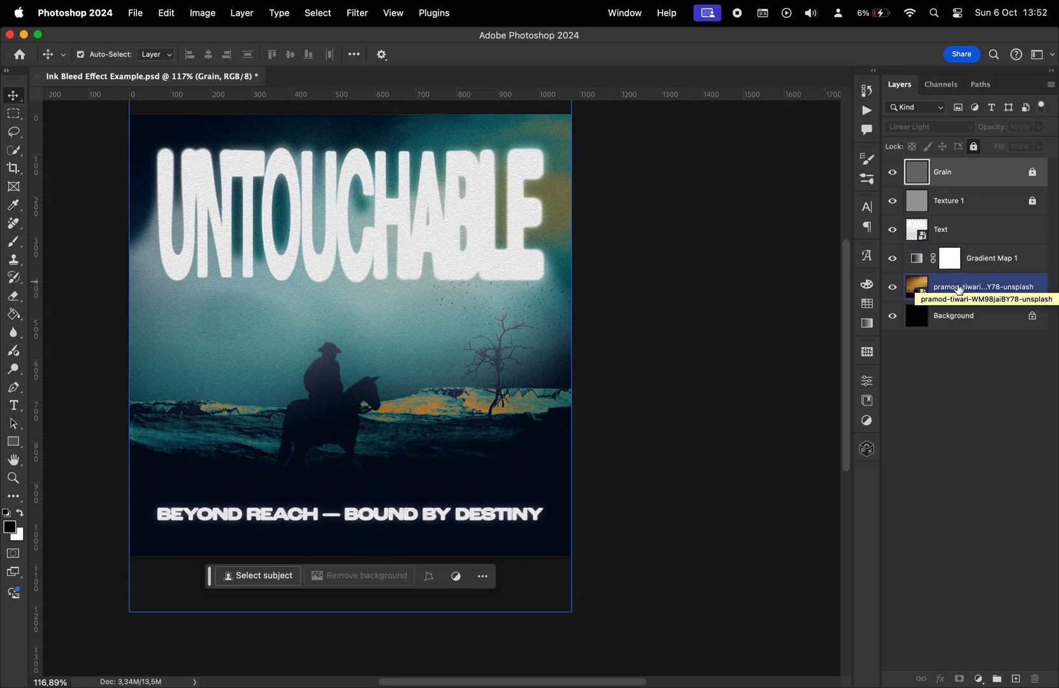
Step: Displace the combined Text layer at scale 4 using the cracked stone displacement map.psd
{"action": "left_click", "coordinate": [942, 229]}
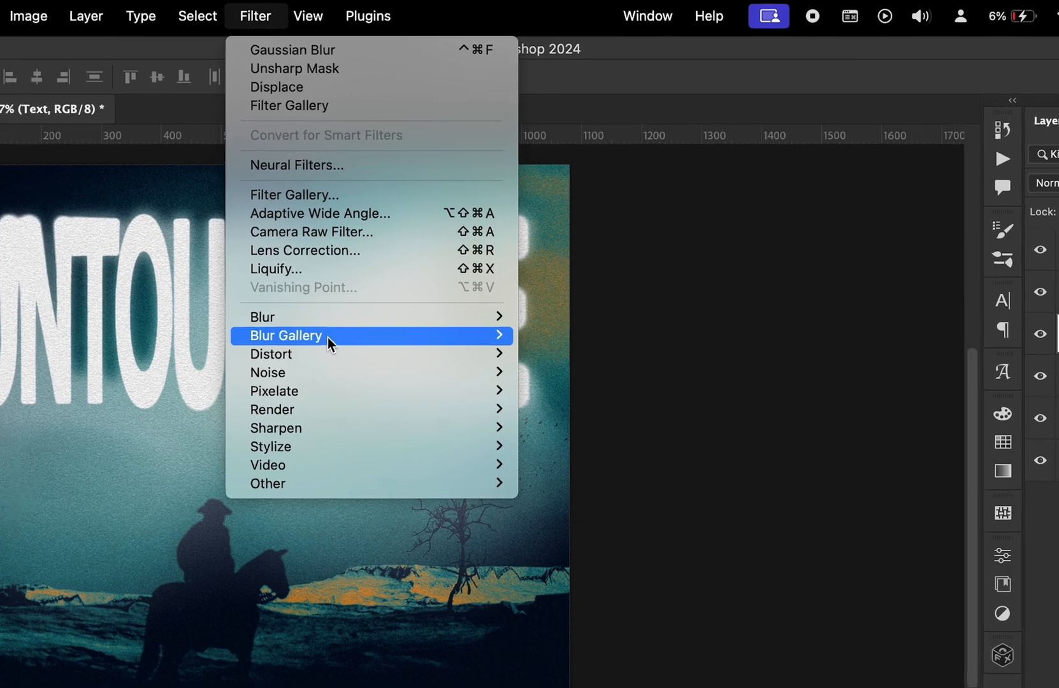
{"action": "left_click", "coordinate": [277, 86]}
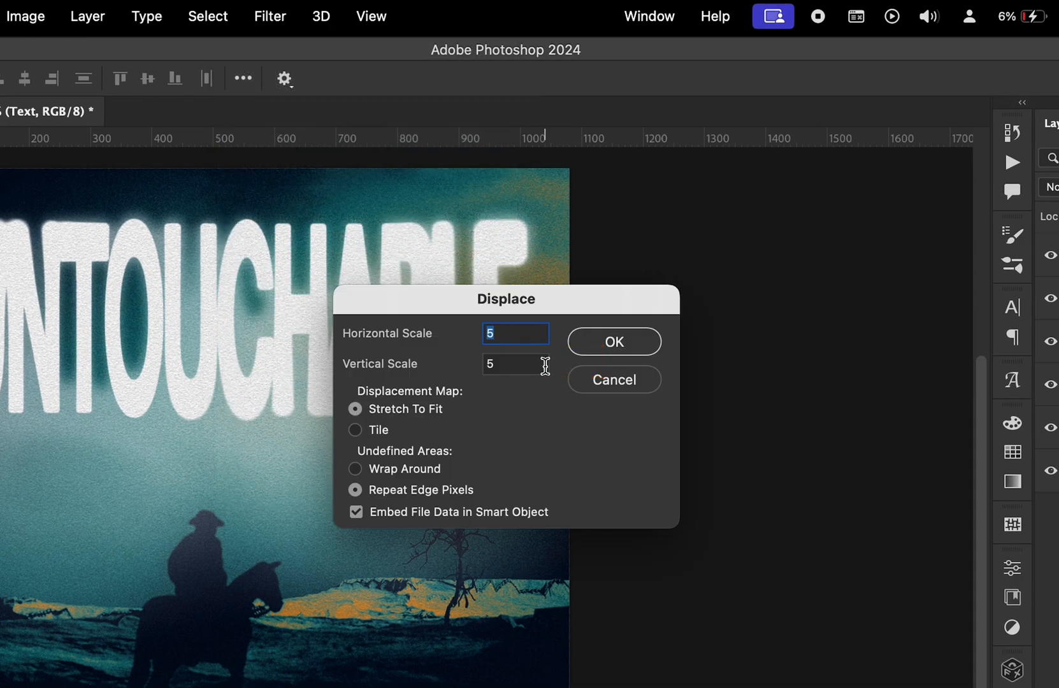
{"action": "type", "text": "4"}
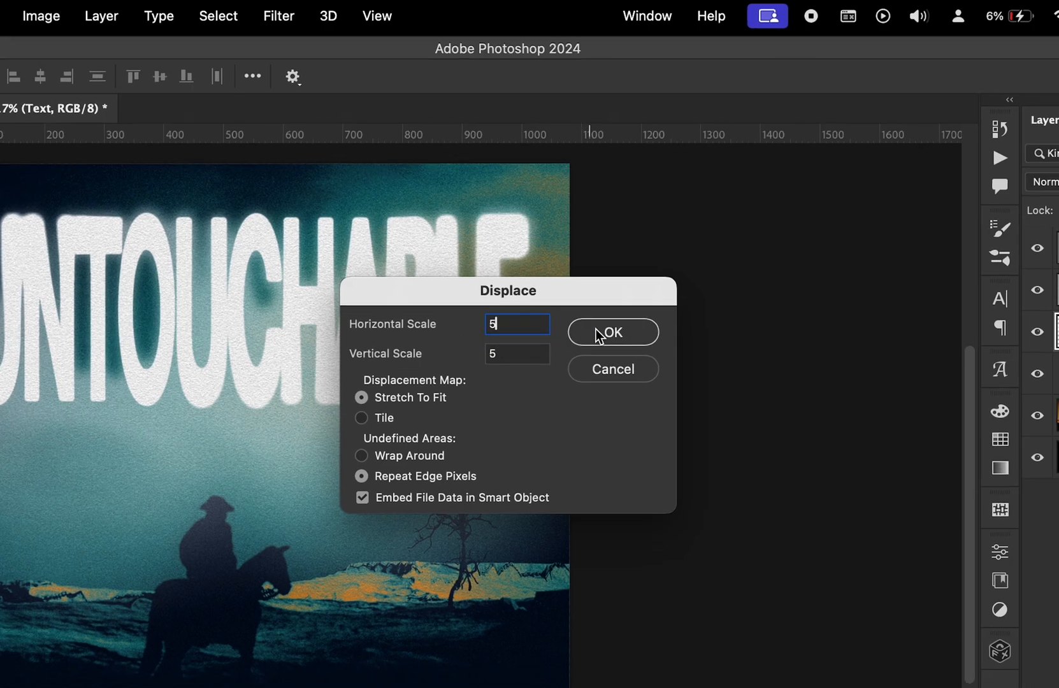
{"action": "left_click", "coordinate": [612, 332]}
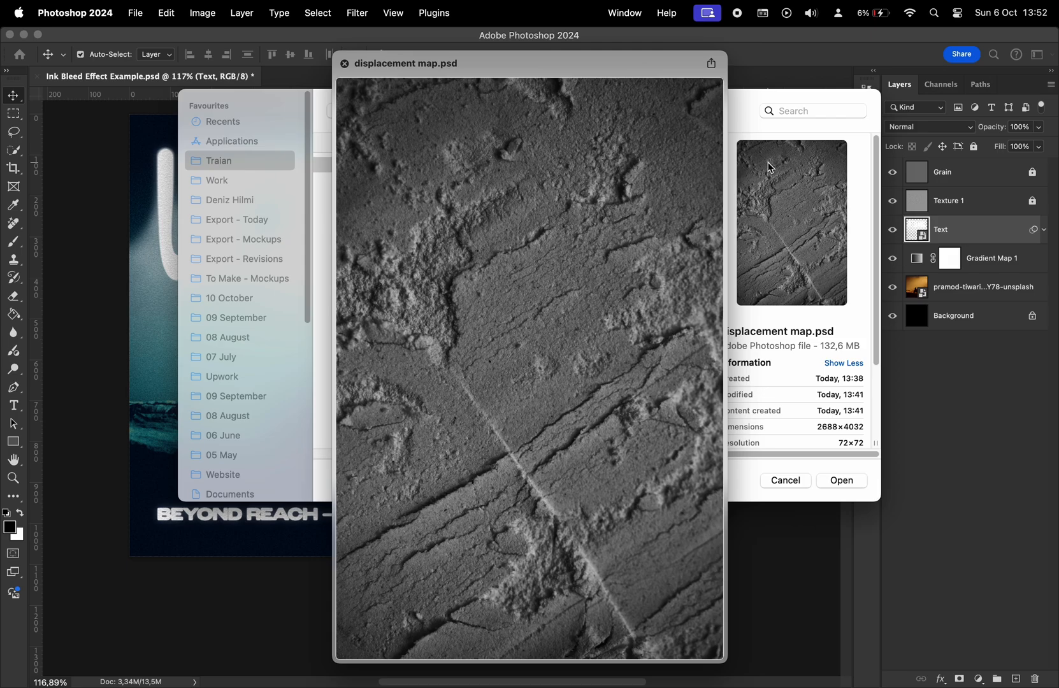
{"action": "mouse_move", "coordinate": [836, 478]}
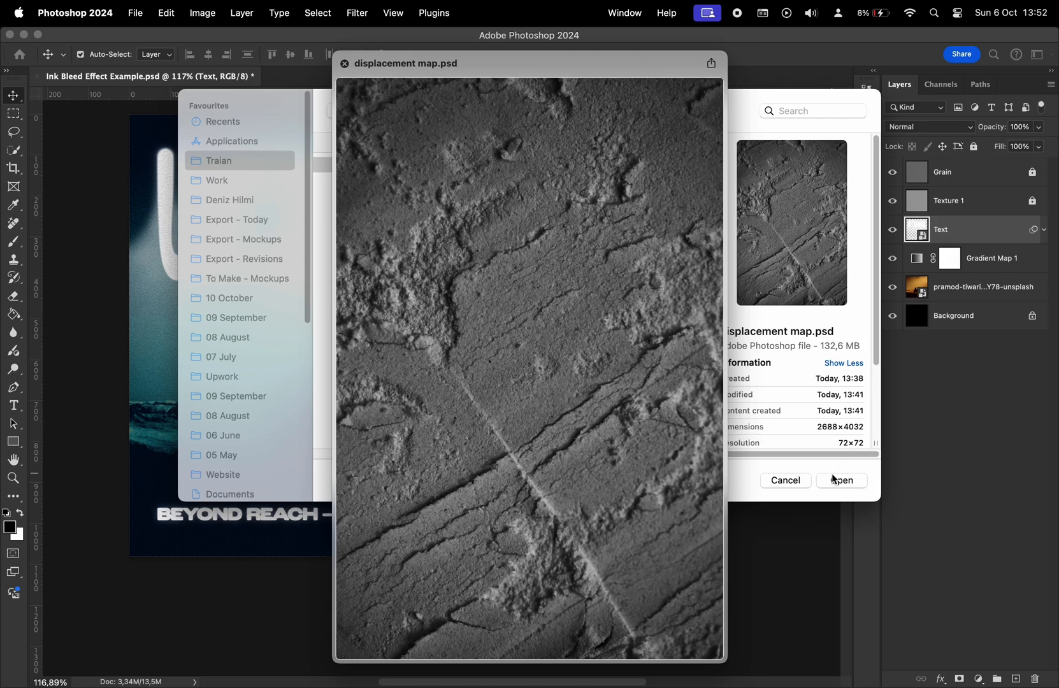
{"action": "left_click", "coordinate": [841, 480]}
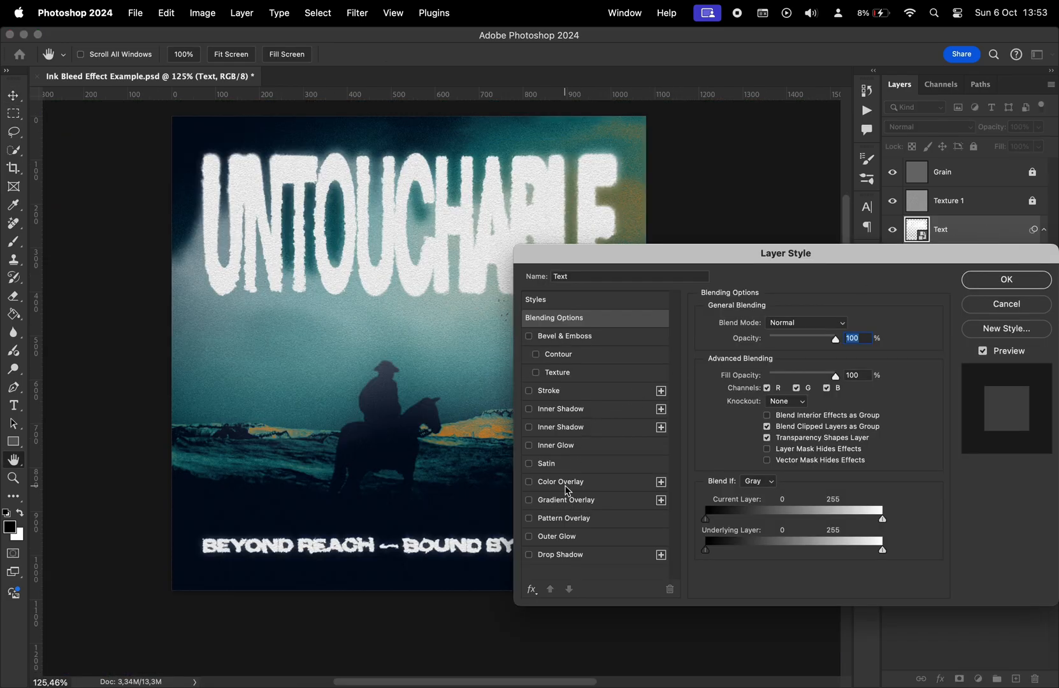
Step: Add a Color Overlay in bright green #56ff1b to the Text layer
{"action": "left_click", "coordinate": [529, 482]}
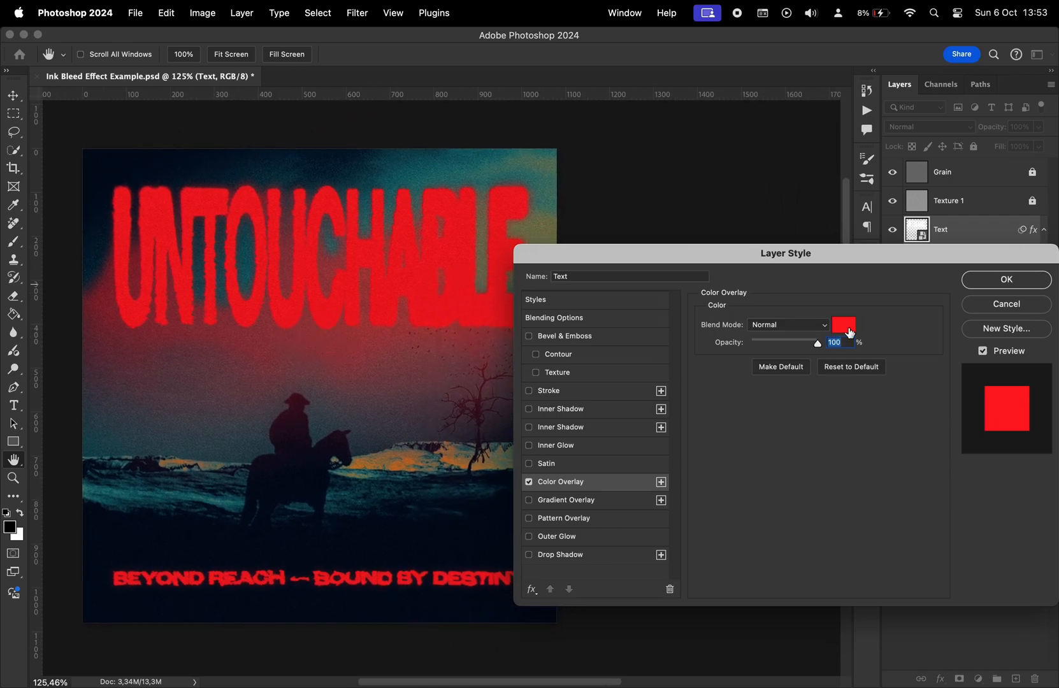
{"action": "left_click", "coordinate": [843, 325]}
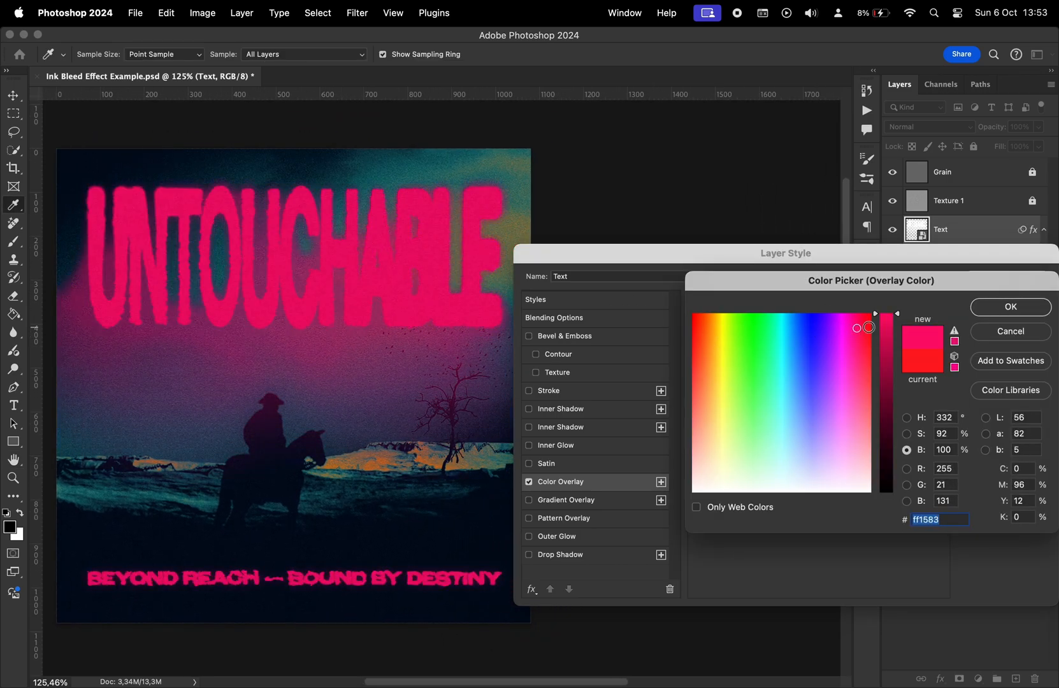
{"action": "left_click", "coordinate": [838, 333]}
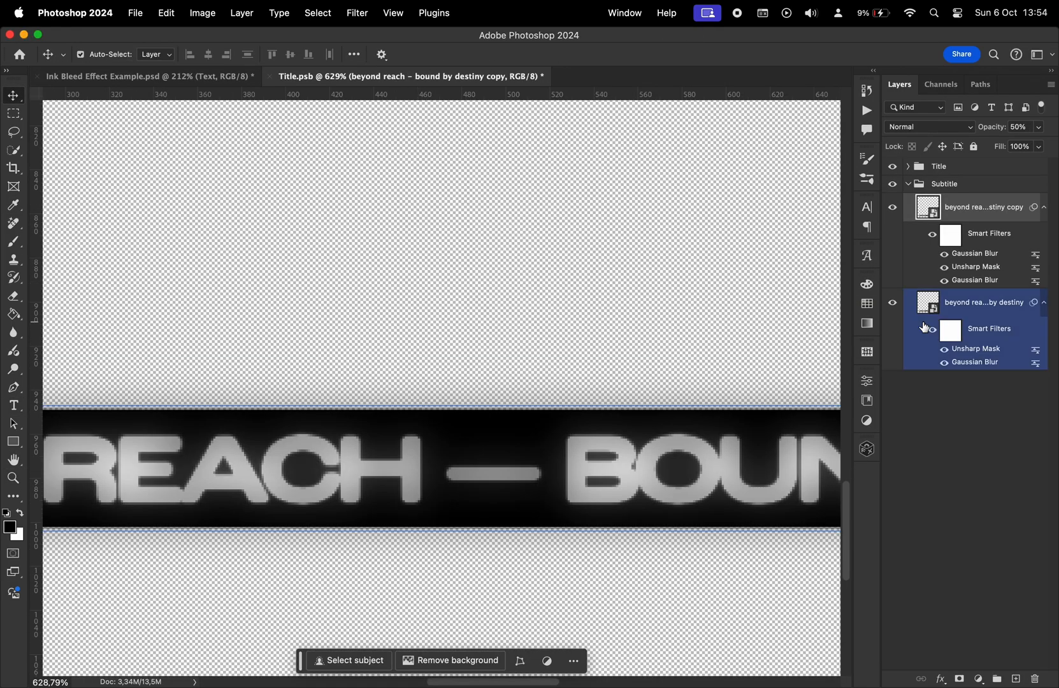
{"action": "left_click", "coordinate": [147, 76]}
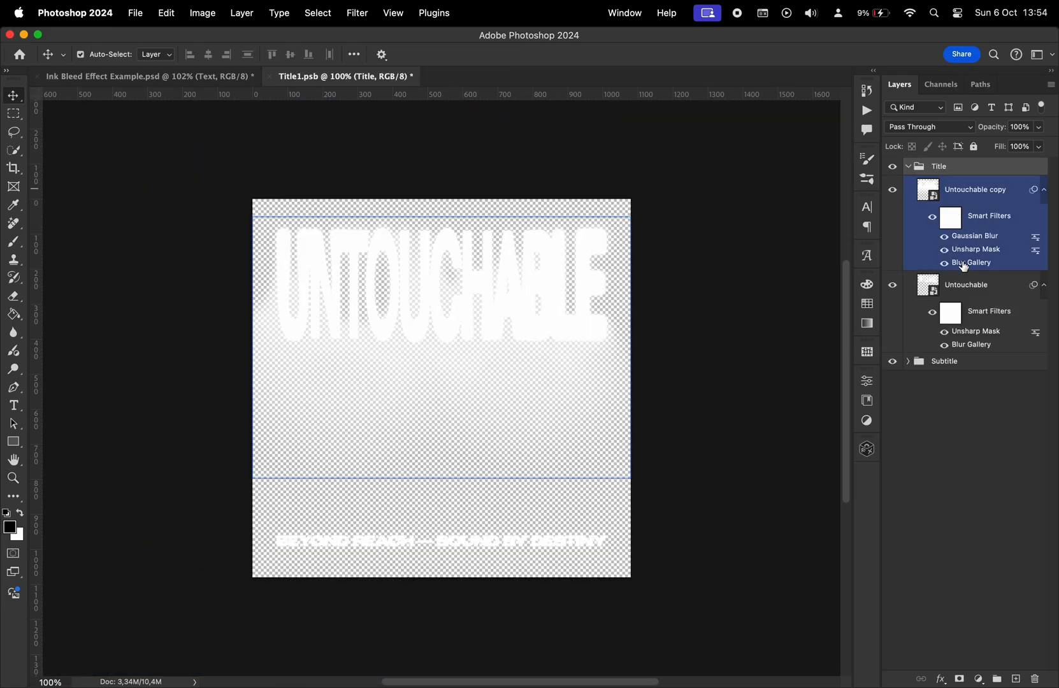
{"action": "left_click", "coordinate": [135, 76]}
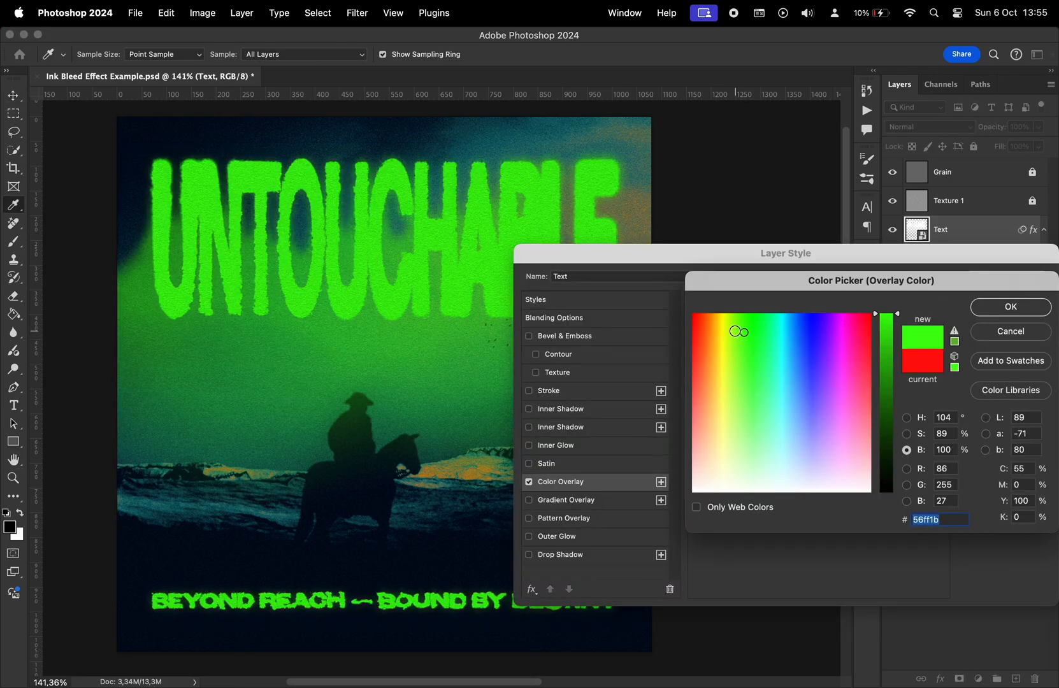
{"action": "left_click", "coordinate": [1010, 306]}
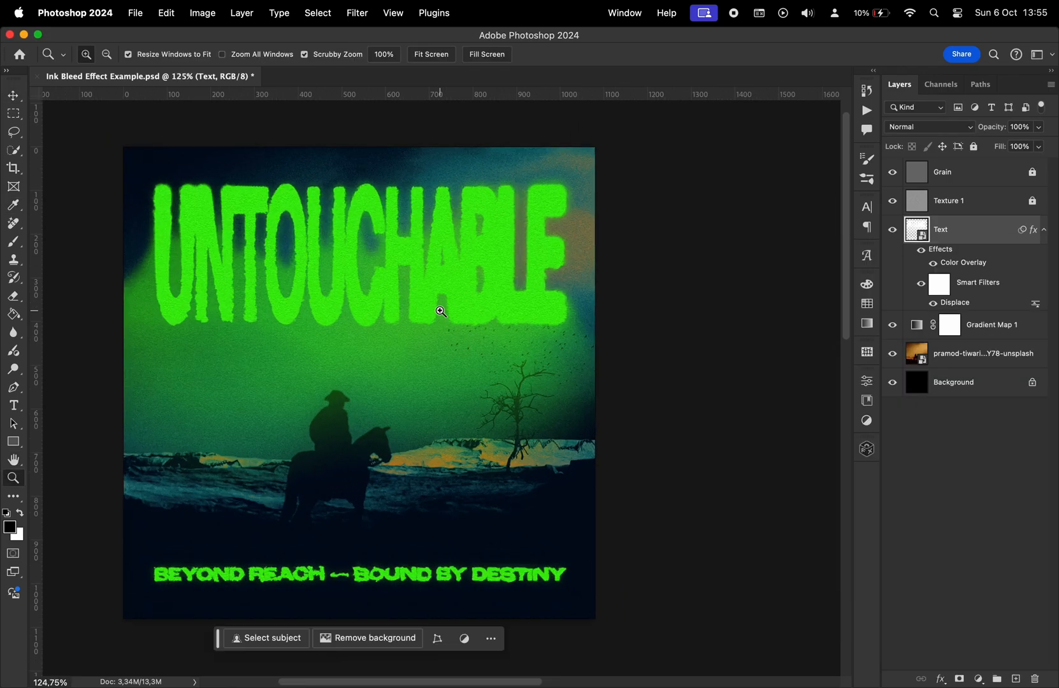